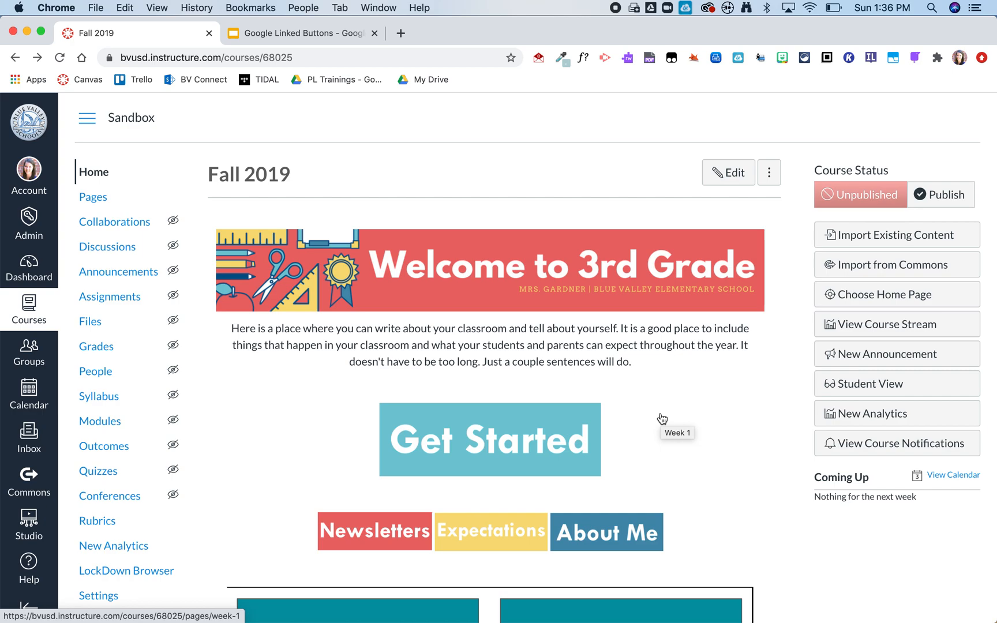
pyautogui.moveTo(662, 419)
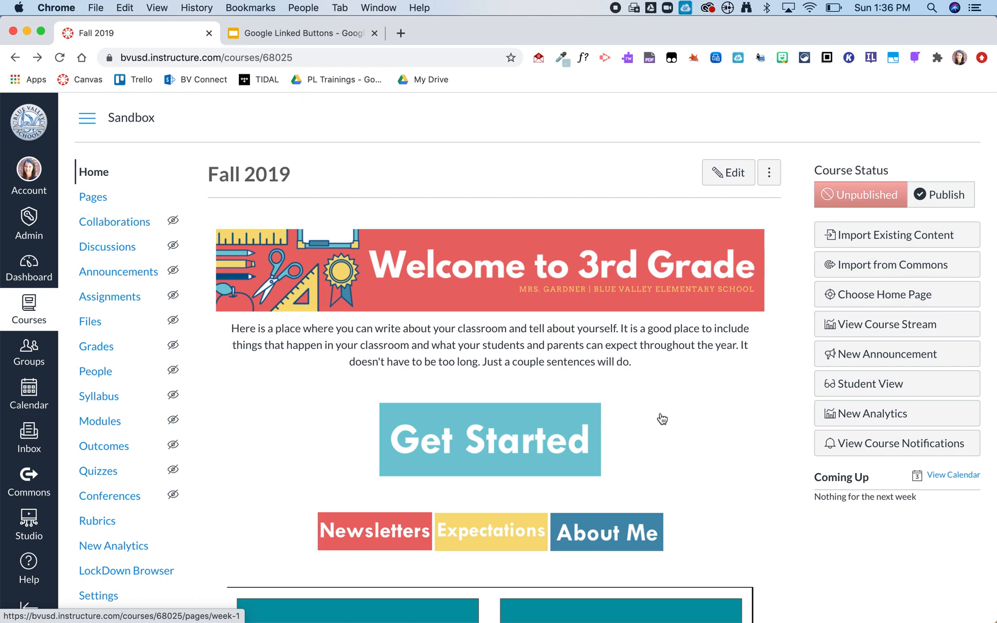
pyautogui.moveTo(402, 400)
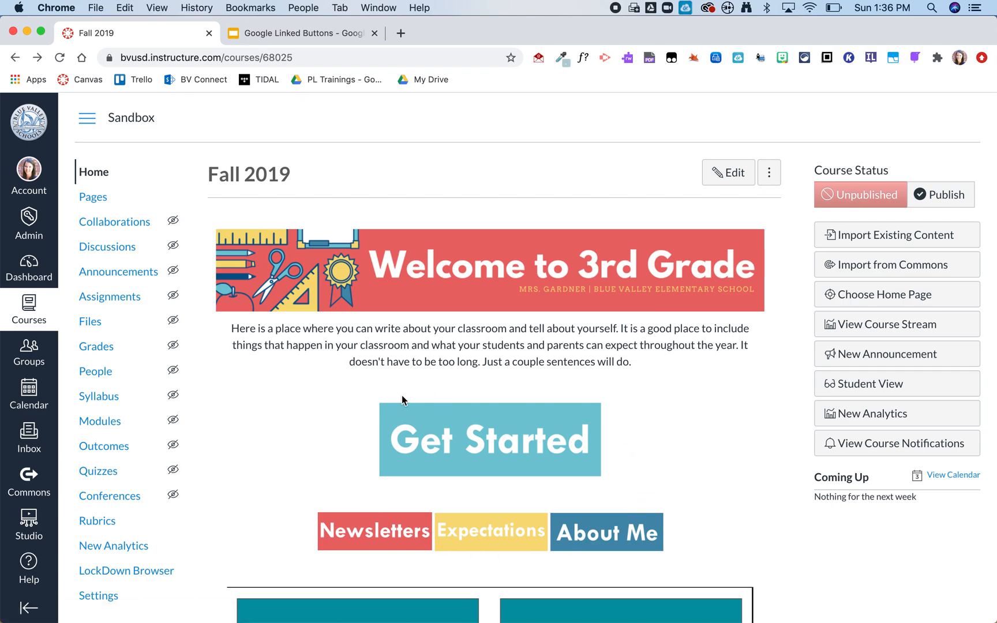
pyautogui.moveTo(504, 402)
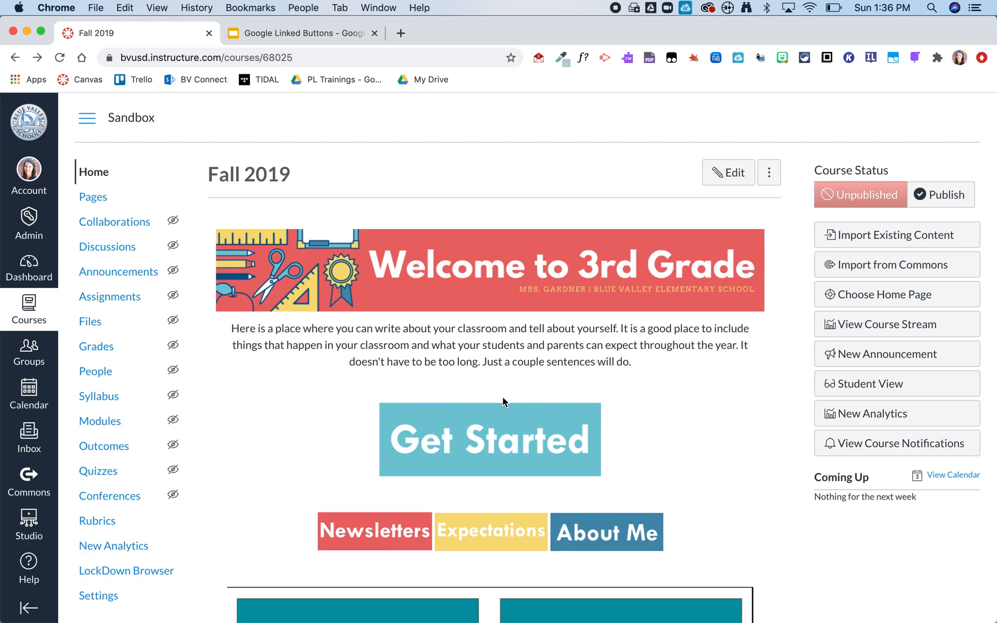
# - Open the Week 1 page from the Get Started image, then return to the course home
pyautogui.click(489, 440)
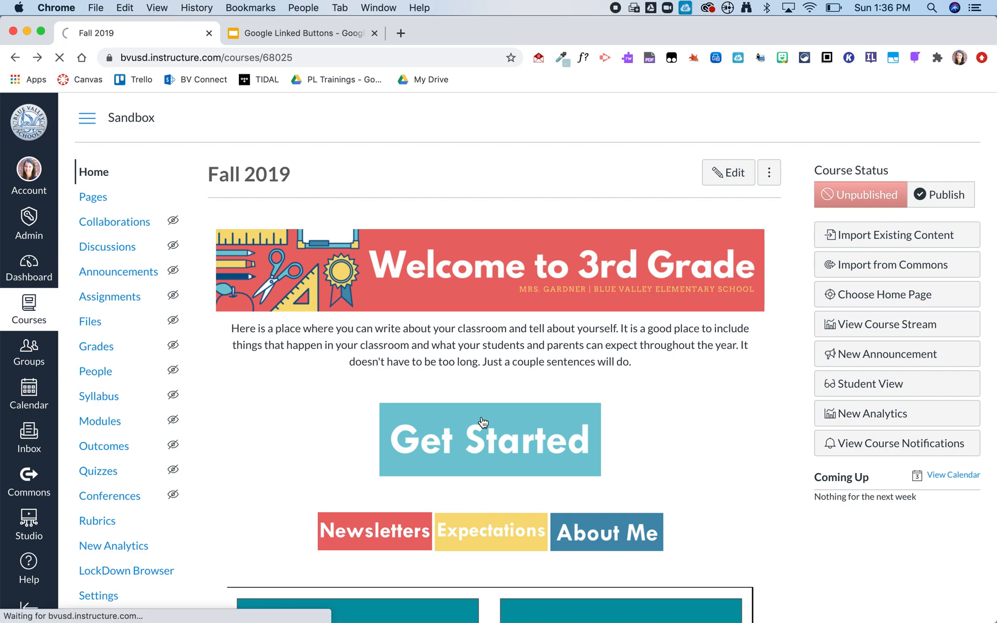
pyautogui.click(489, 439)
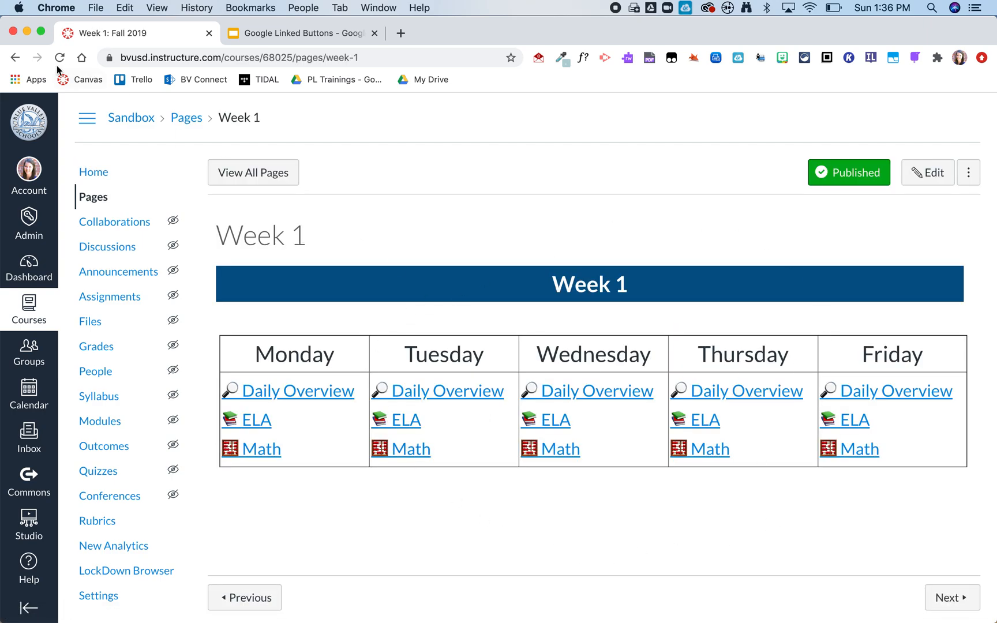
pyautogui.click(14, 57)
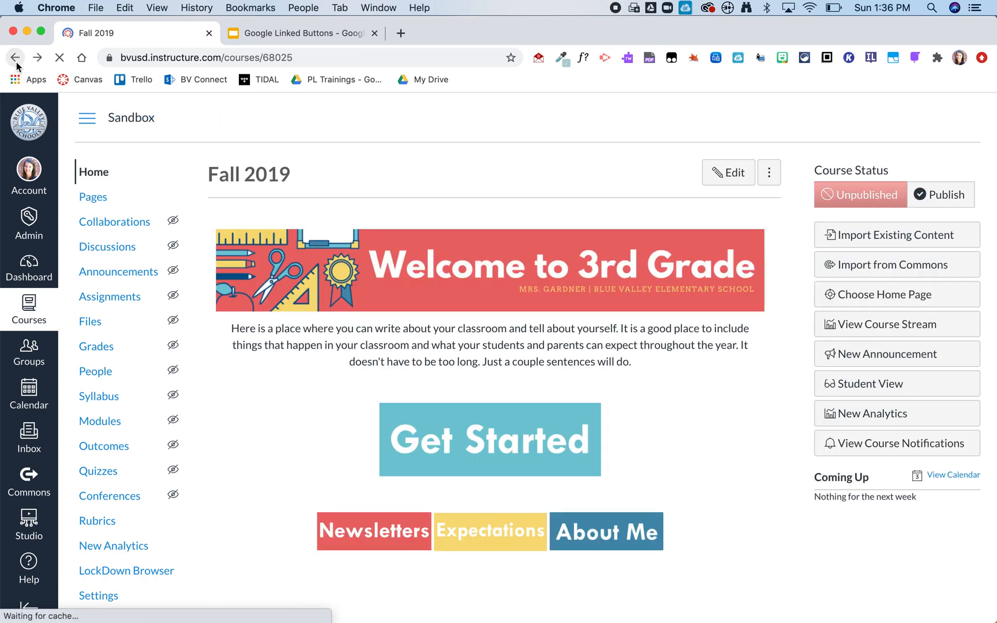
pyautogui.scroll(-3)
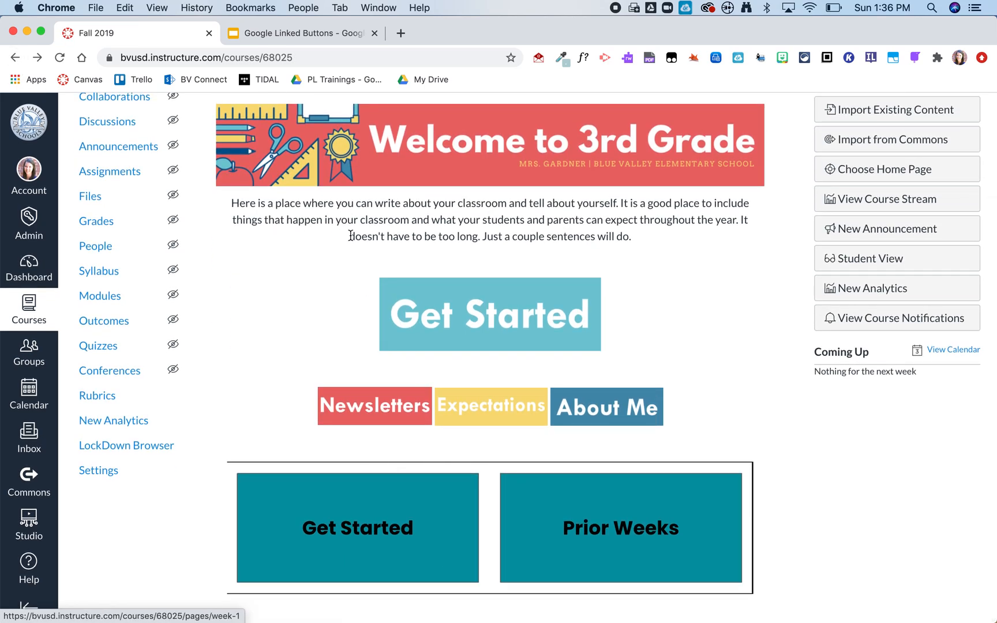
# - Check the Google Linked Buttons slides, reopen Week 1 from Get Started, and select its address
pyautogui.click(302, 33)
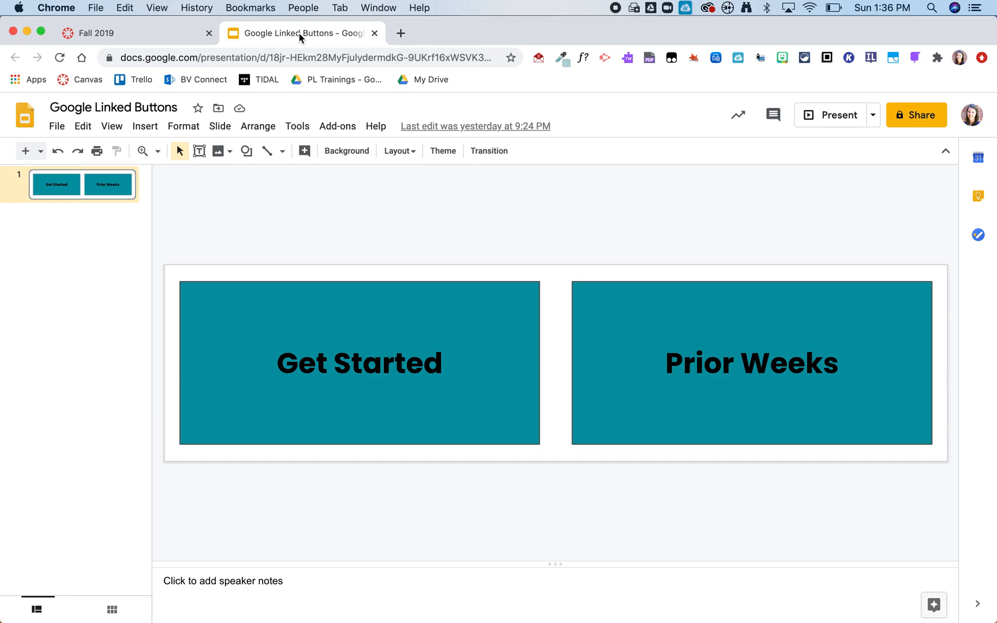
pyautogui.moveTo(339, 300)
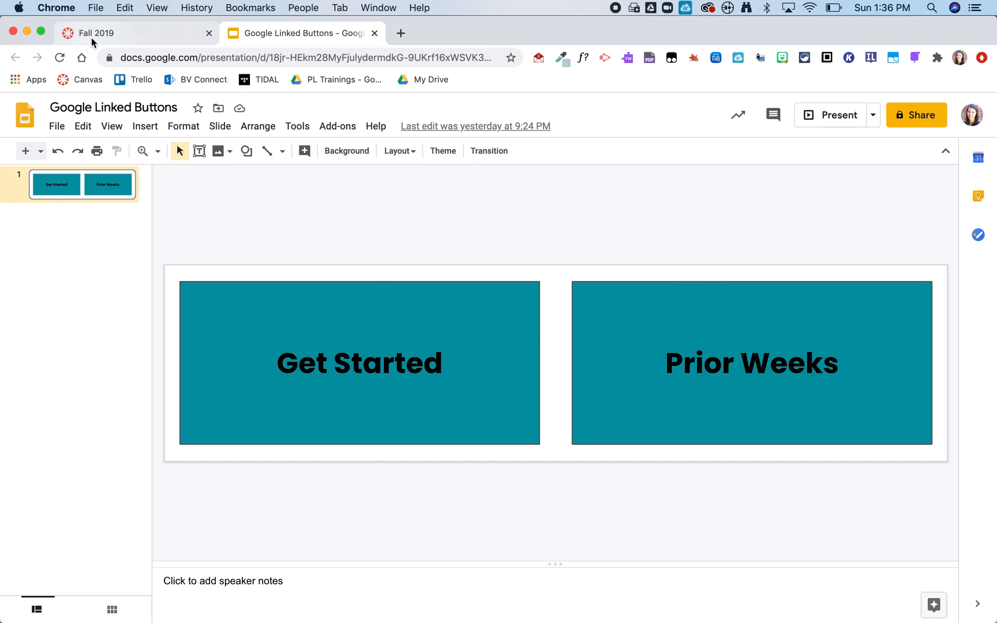
pyautogui.click(95, 33)
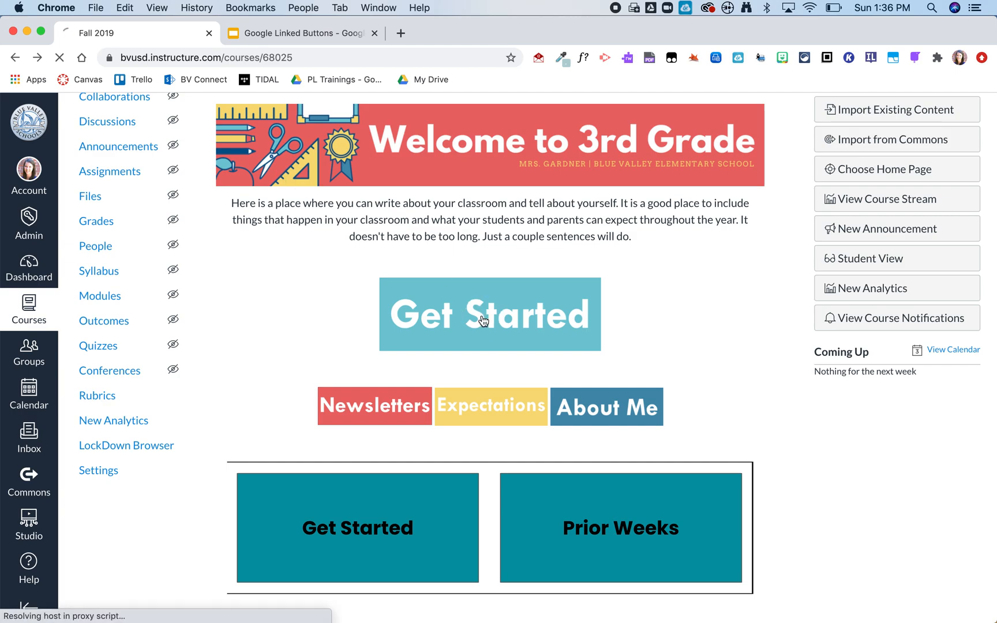
pyautogui.click(489, 315)
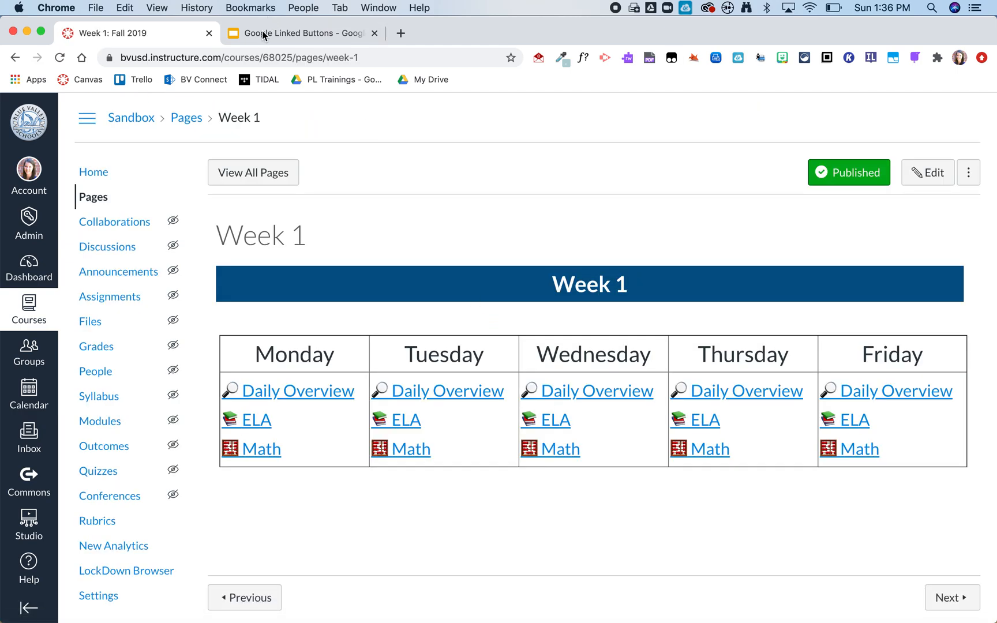
pyautogui.click(255, 57)
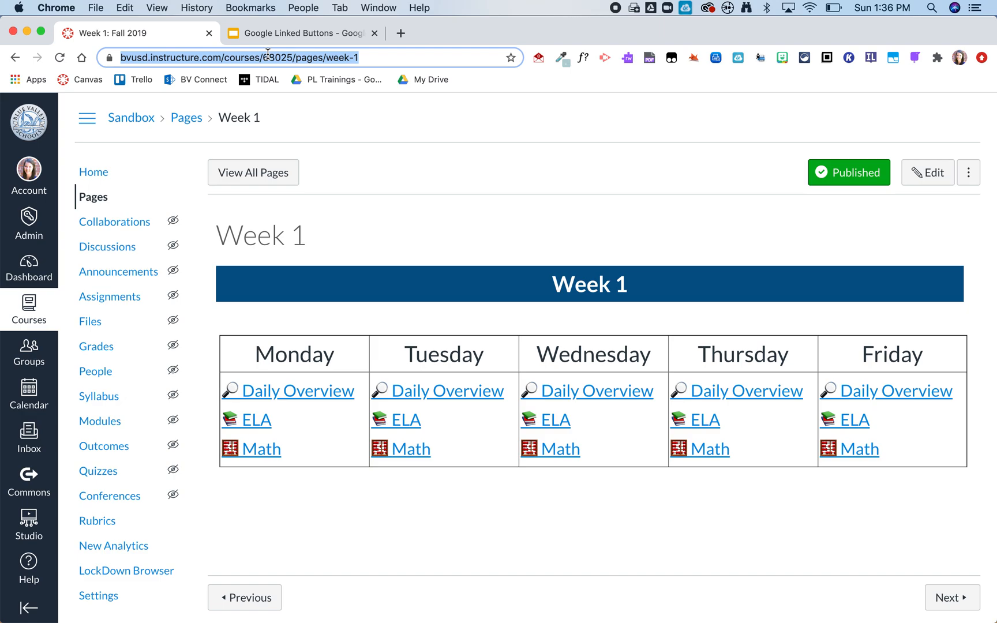
pyautogui.click(301, 32)
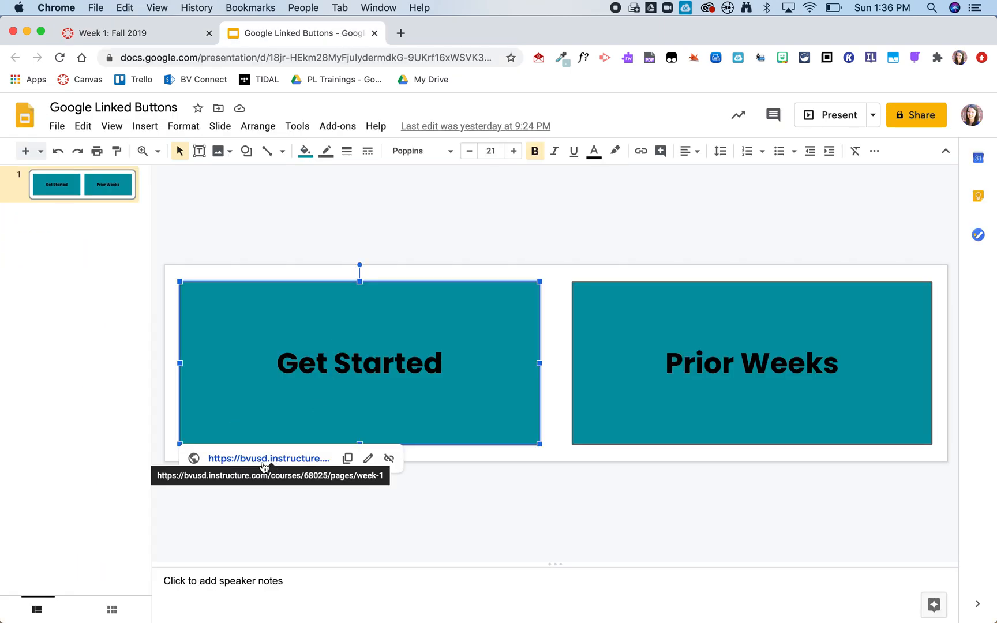
pyautogui.moveTo(280, 454)
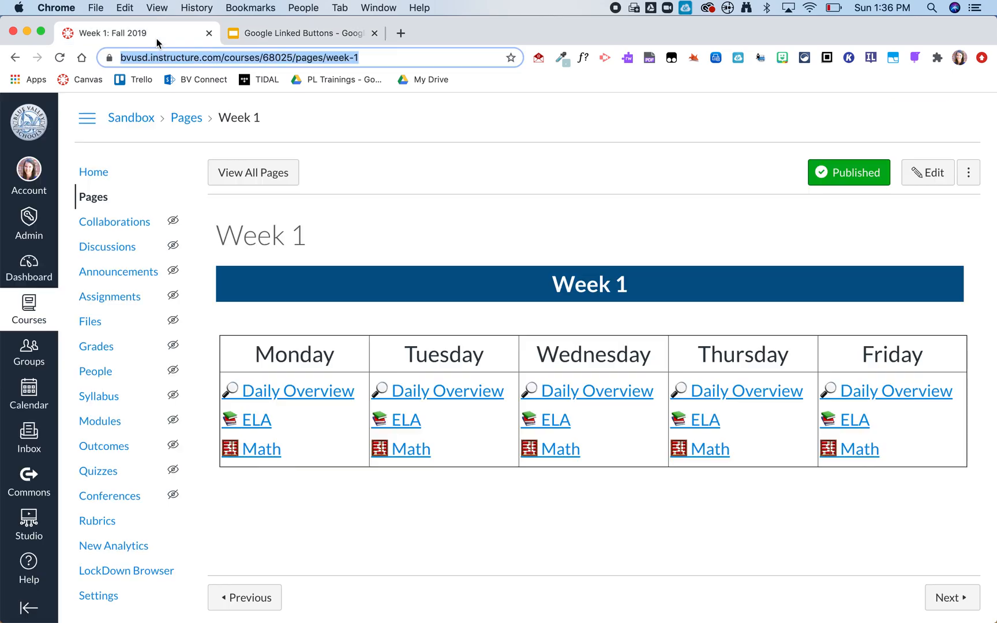
# - Go back to the Fall 2019 home and open Week 1 from Get Started in a new tab
pyautogui.click(58, 57)
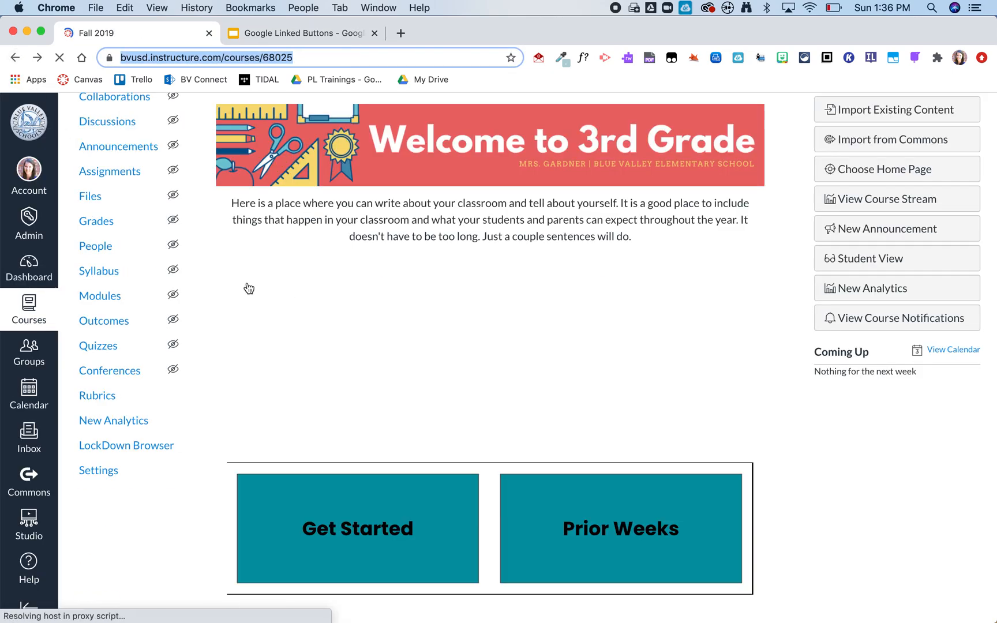
pyautogui.click(357, 528)
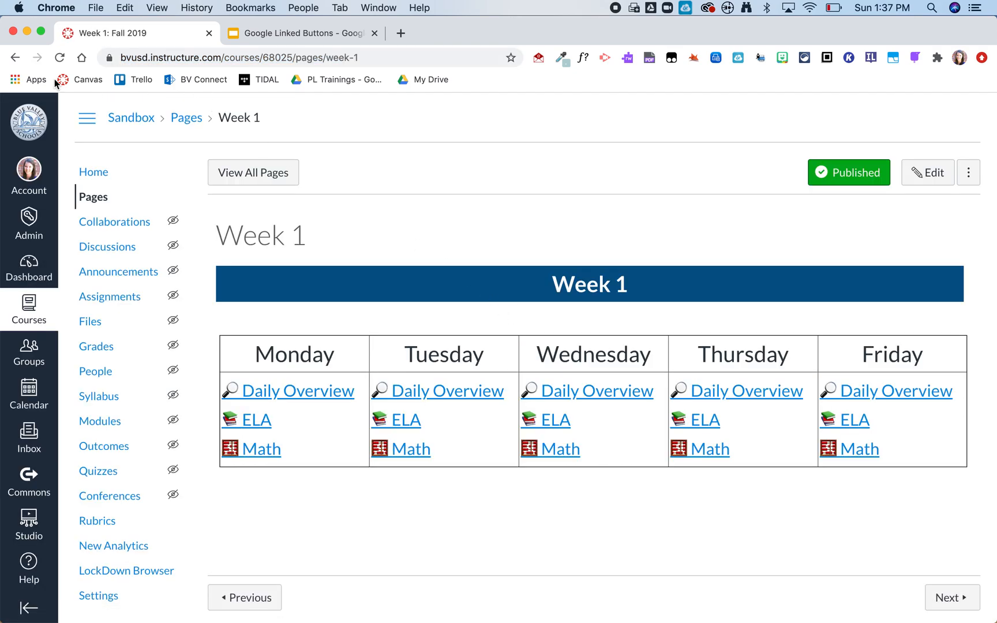
pyautogui.click(15, 58)
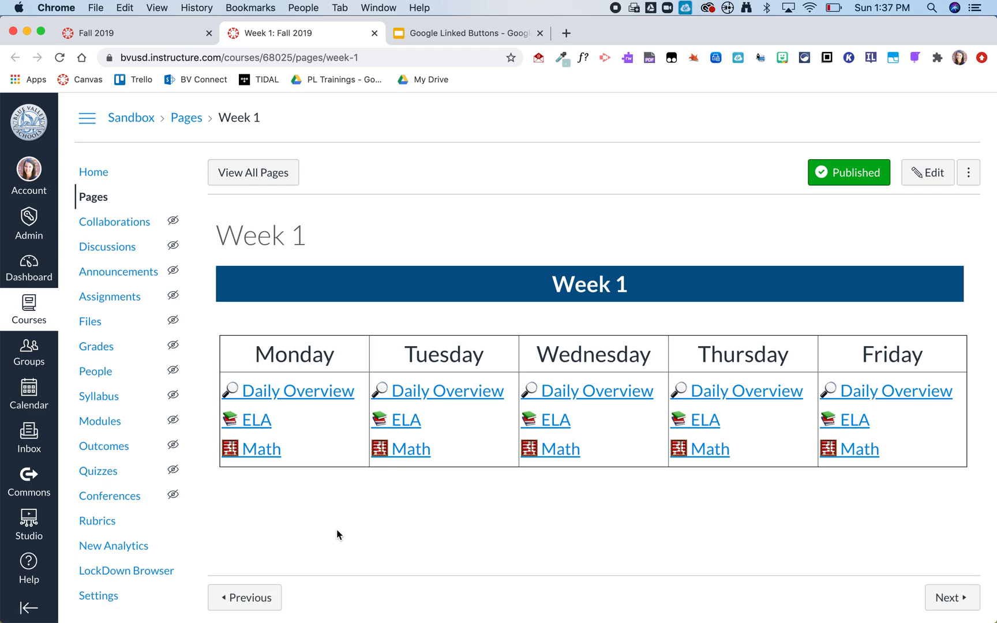
pyautogui.moveTo(263, 283)
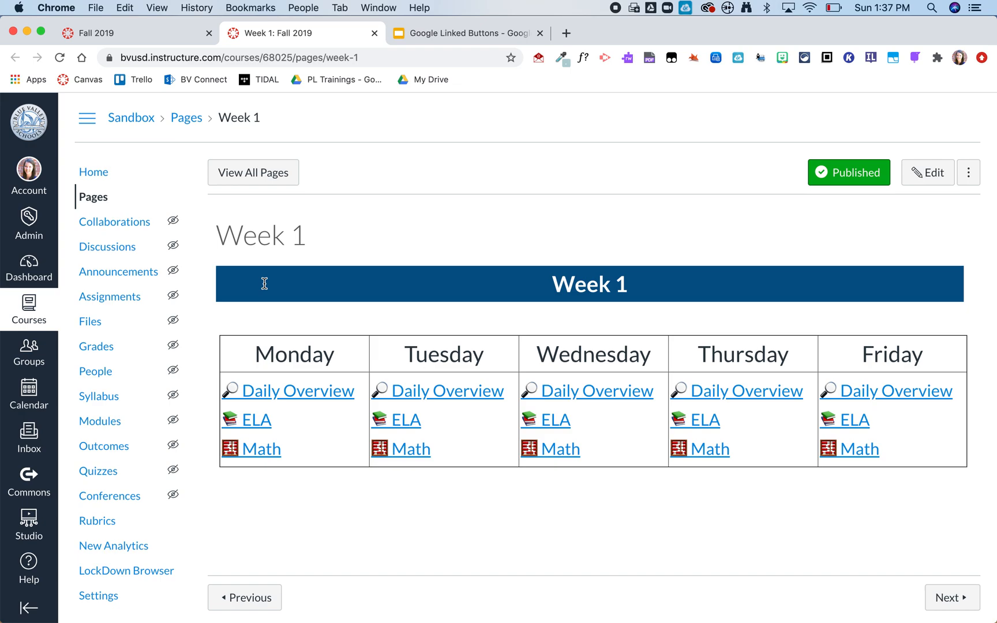
# - Switch to the Fall 2019 course home tab to compare its Get Started buttons
pyautogui.click(95, 33)
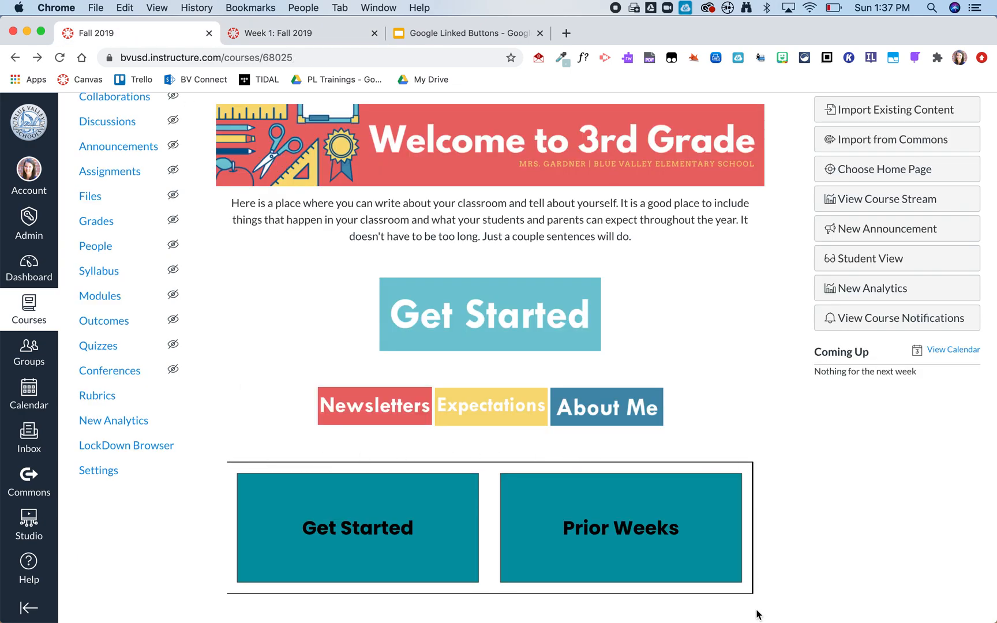
pyautogui.moveTo(524, 596)
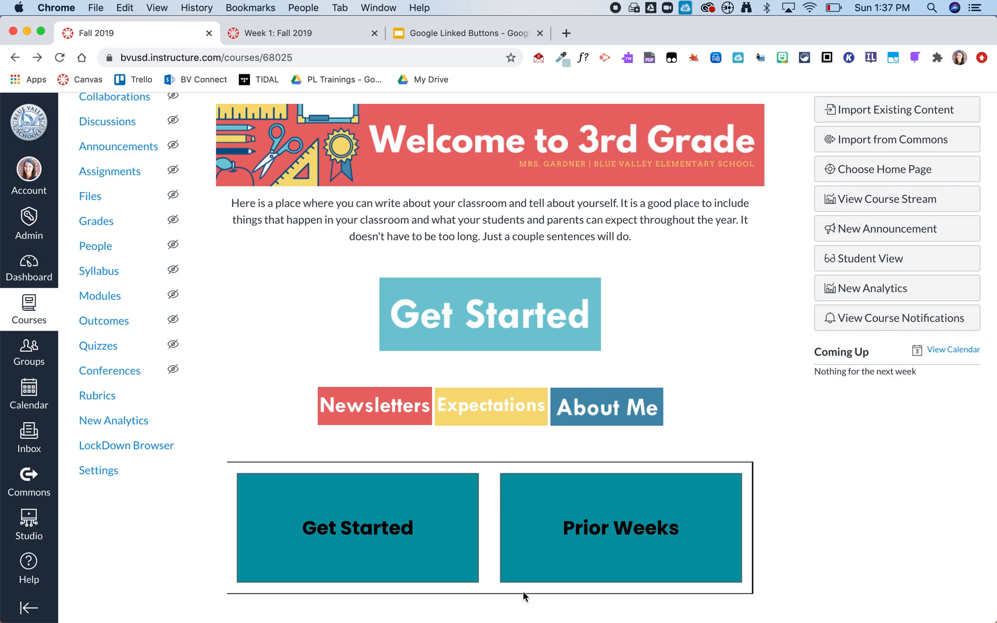
pyautogui.moveTo(451, 296)
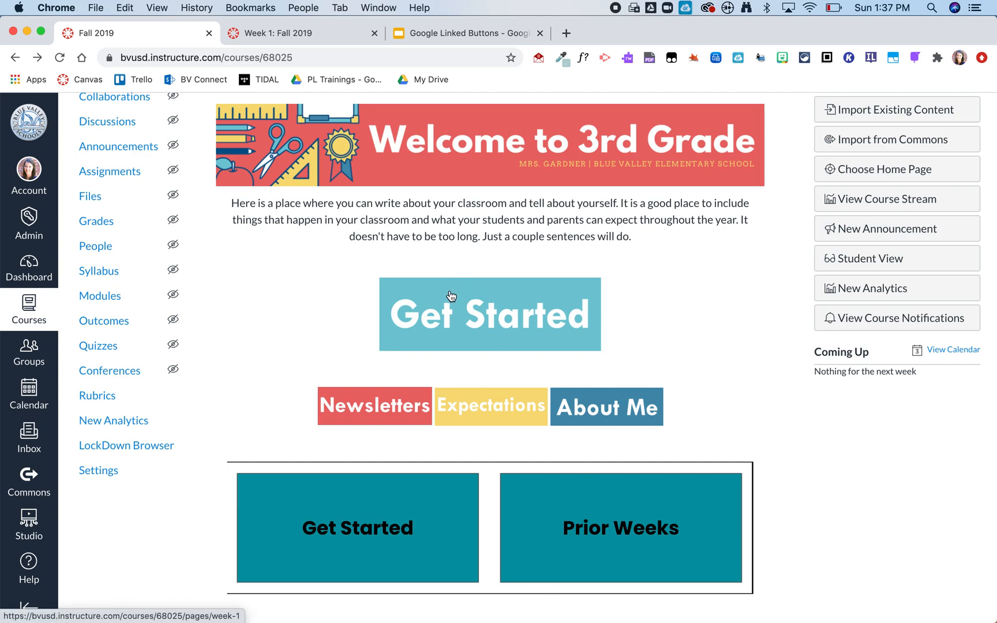
pyautogui.moveTo(462, 224)
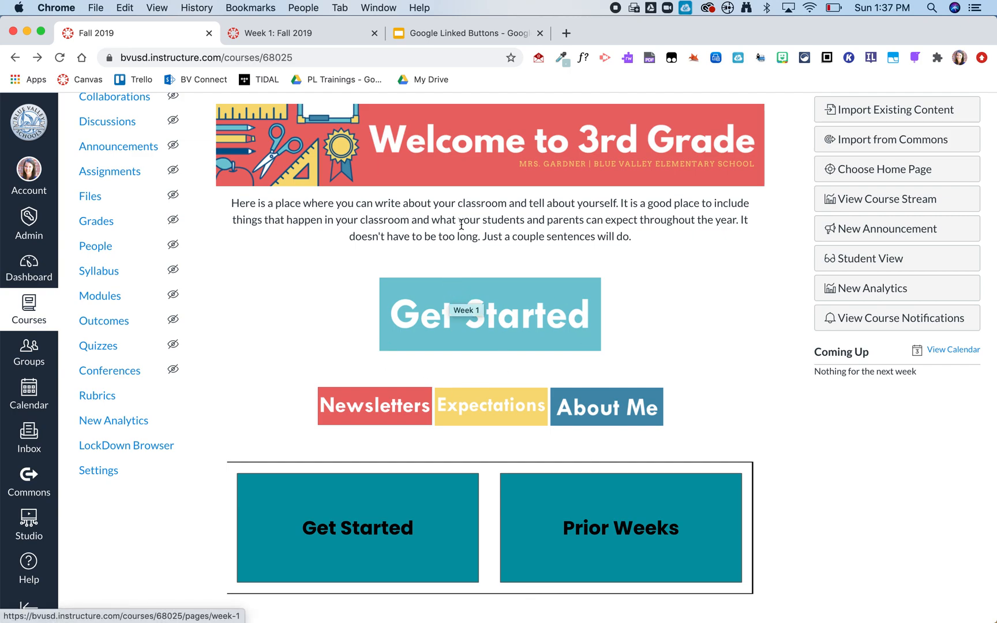
pyautogui.moveTo(313, 540)
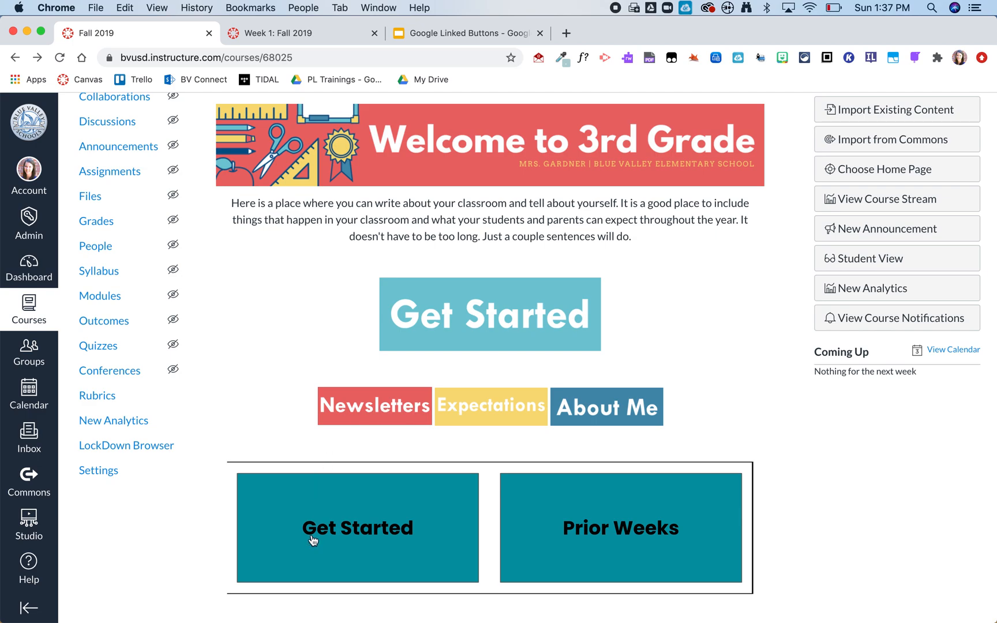
pyautogui.moveTo(288, 348)
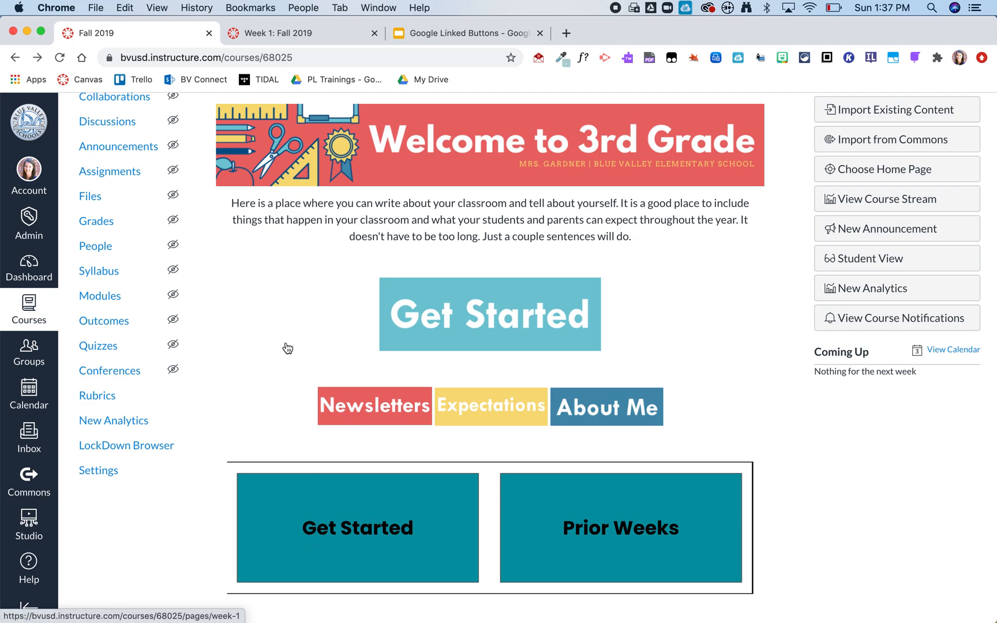
# - Follow the Google-linked Get Started button to Week 1, then return to the Fall 2019 home
pyautogui.scroll(3)
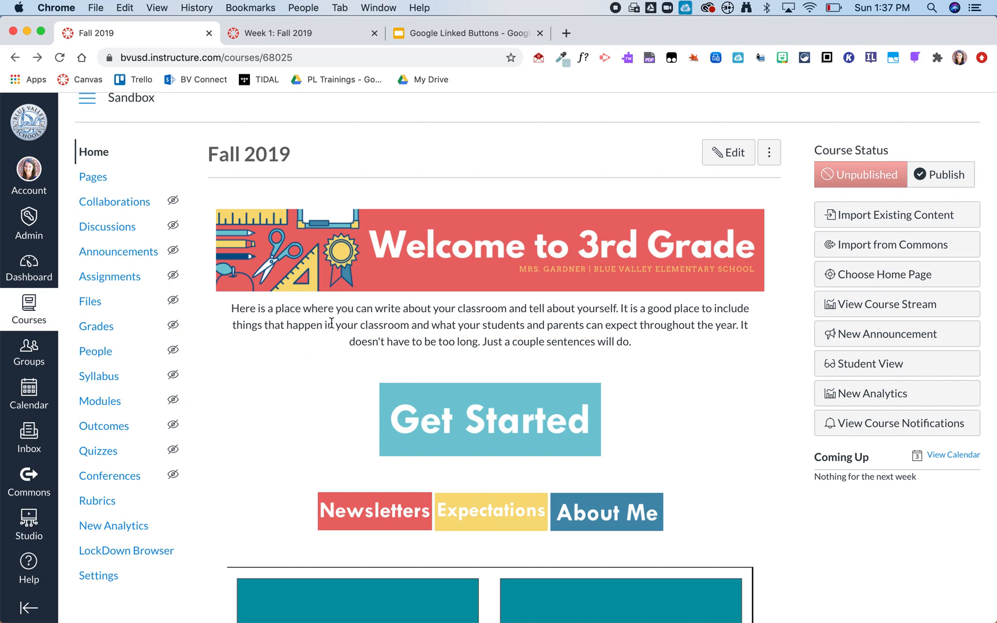
pyautogui.scroll(-3)
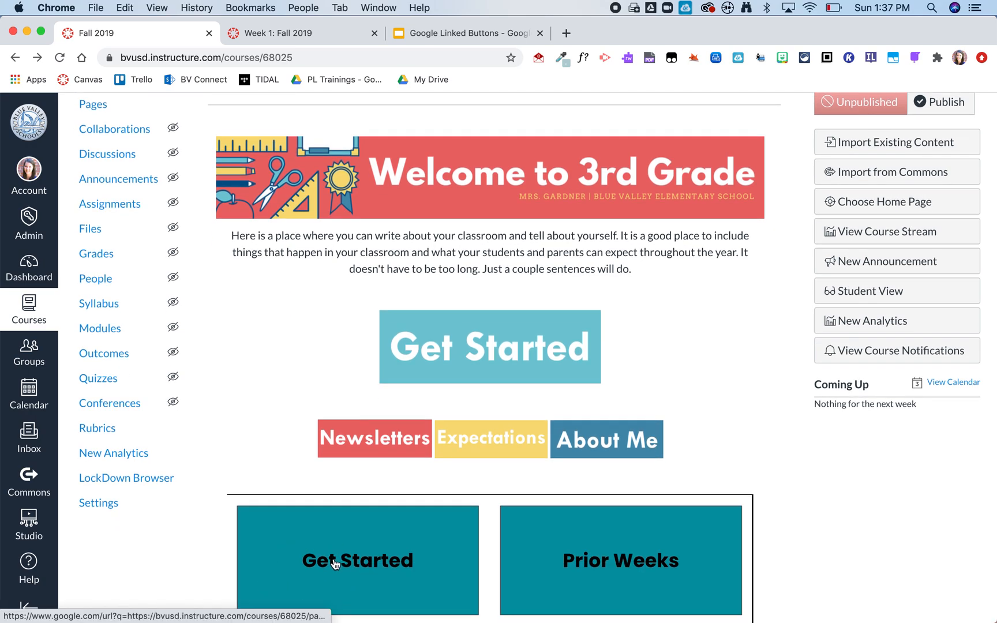
pyautogui.click(287, 33)
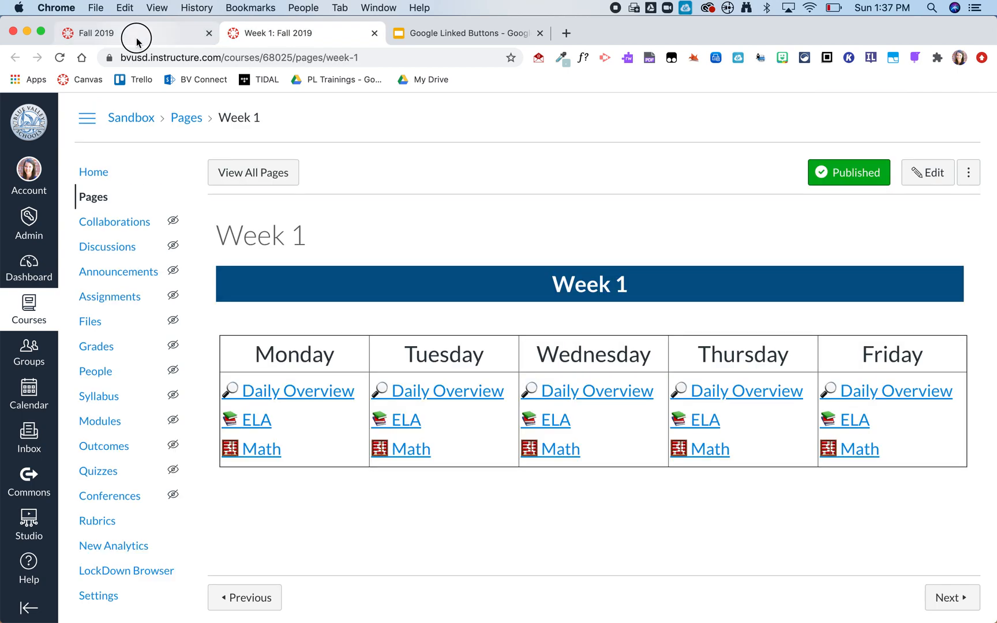
pyautogui.click(95, 33)
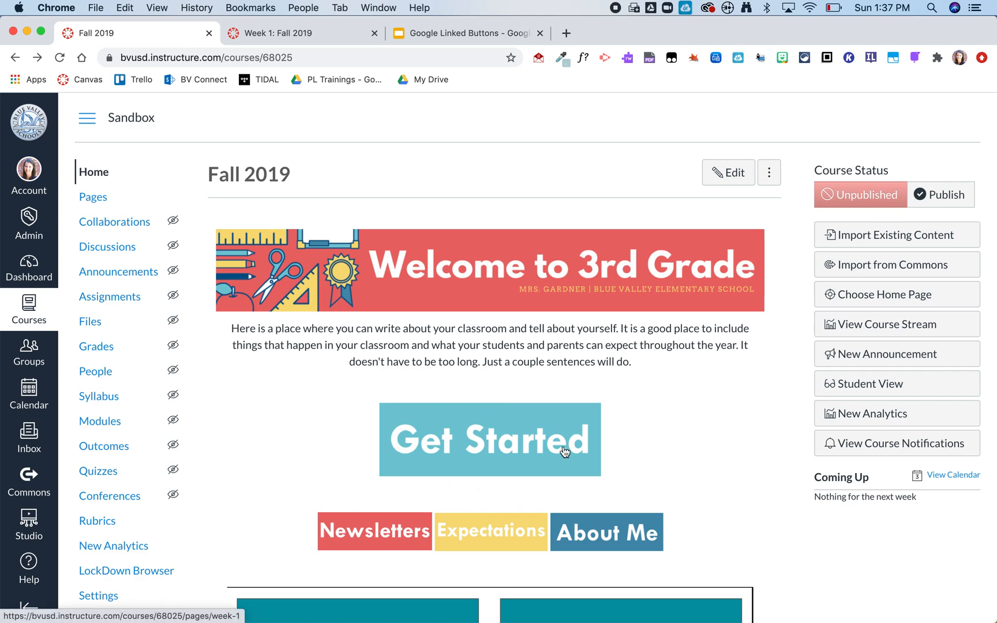
pyautogui.moveTo(443, 397)
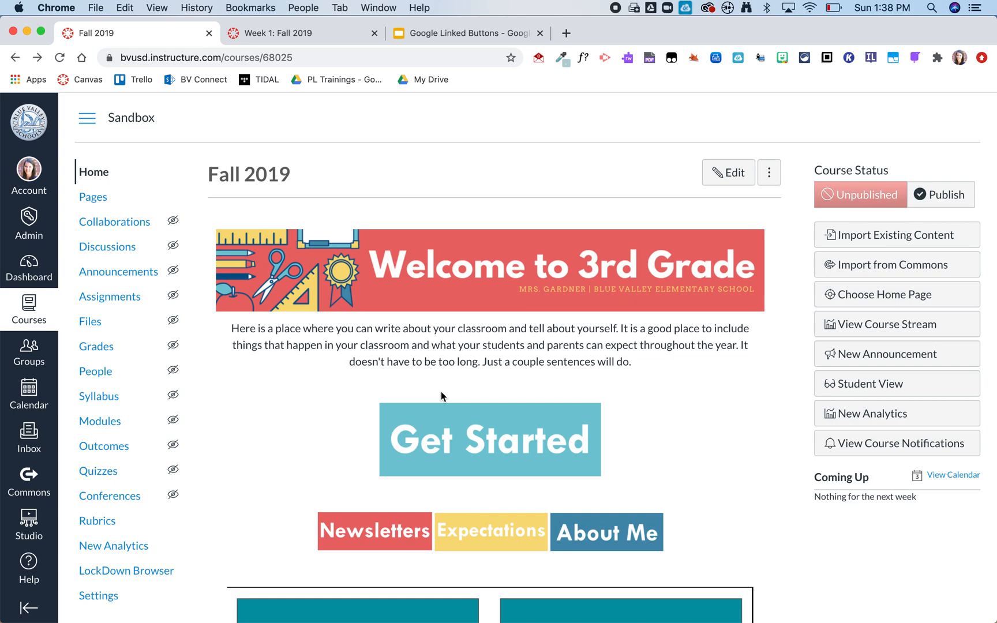
pyautogui.scroll(-3)
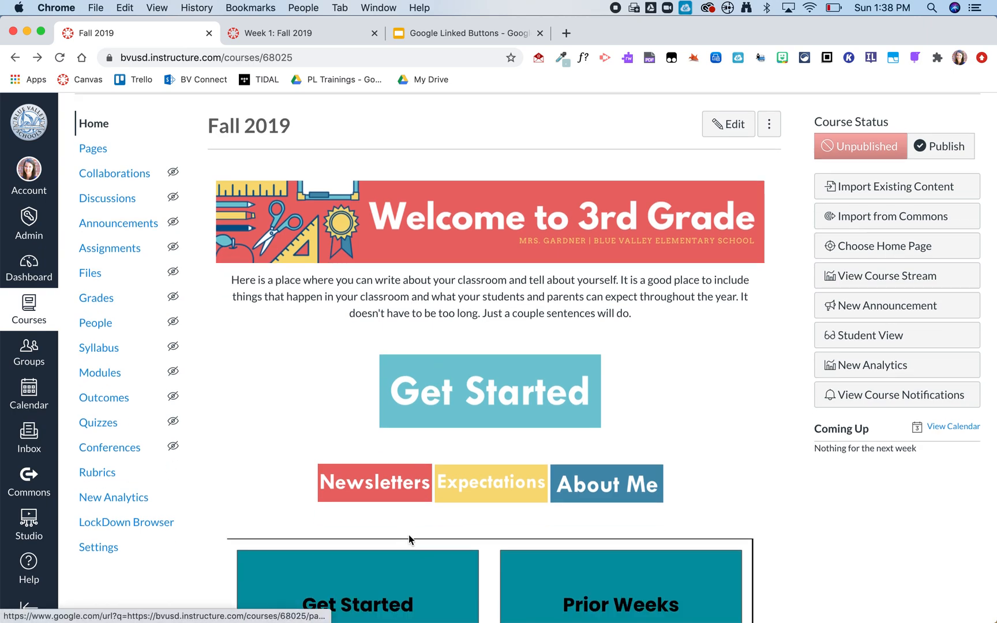
pyautogui.moveTo(464, 397)
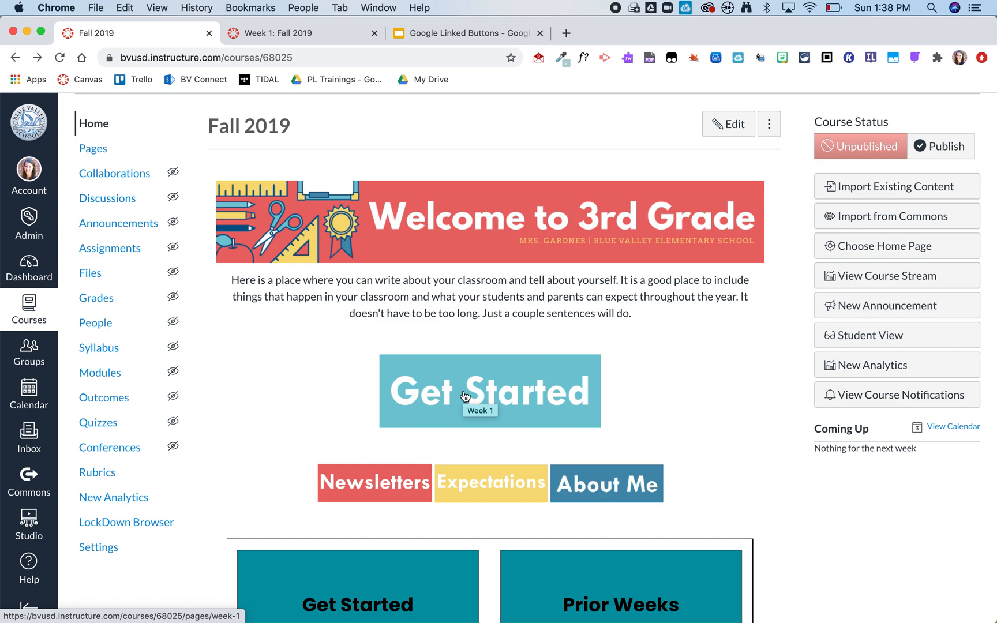
pyautogui.moveTo(90, 274)
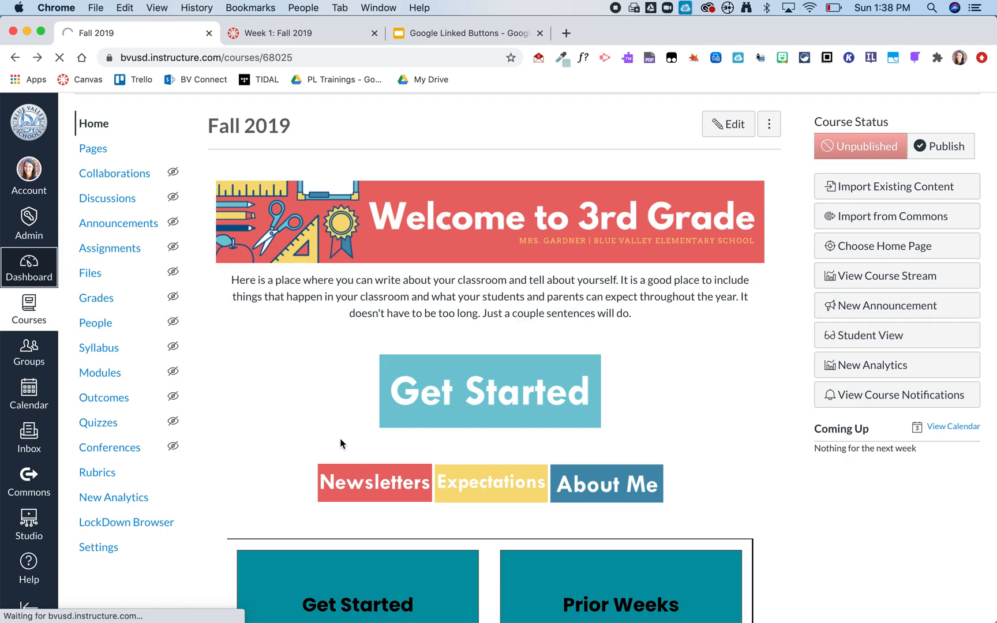
# - Open the unpublished Fall 2020 course card from the Dashboard
pyautogui.click(29, 266)
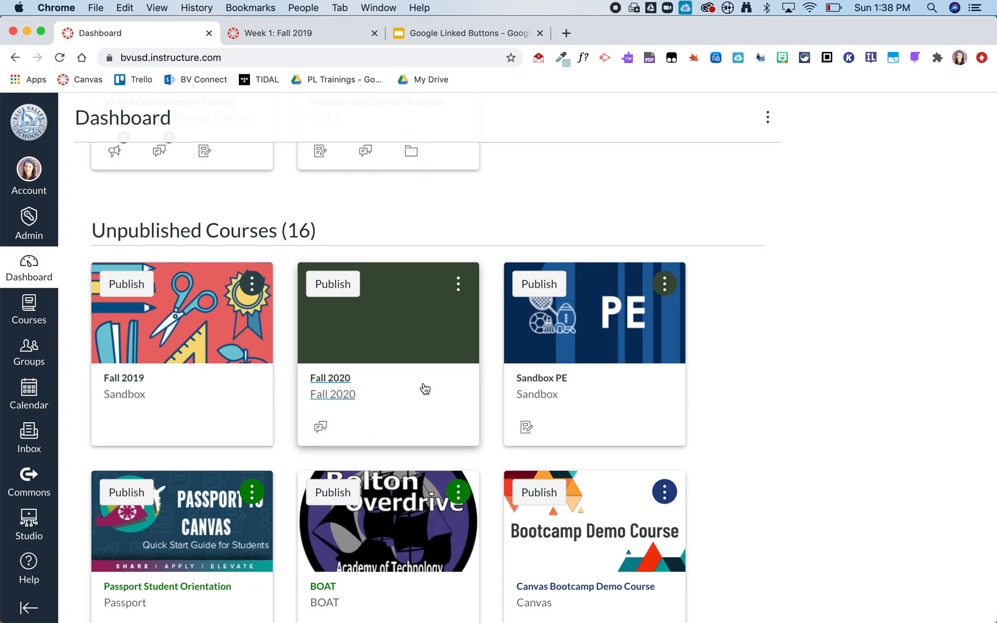
pyautogui.moveTo(390, 412)
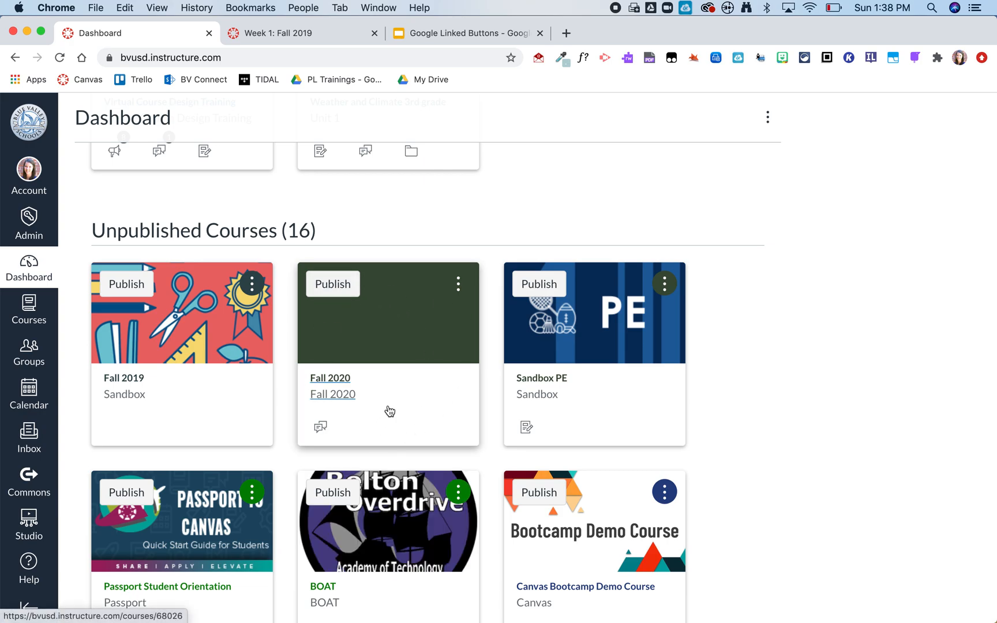
pyautogui.moveTo(326, 385)
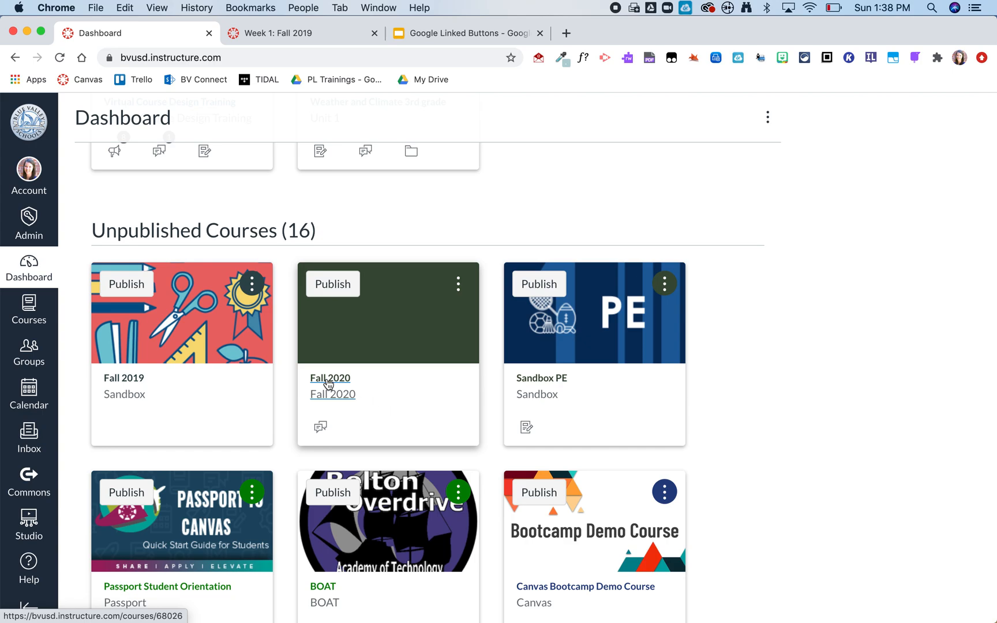
pyautogui.click(330, 378)
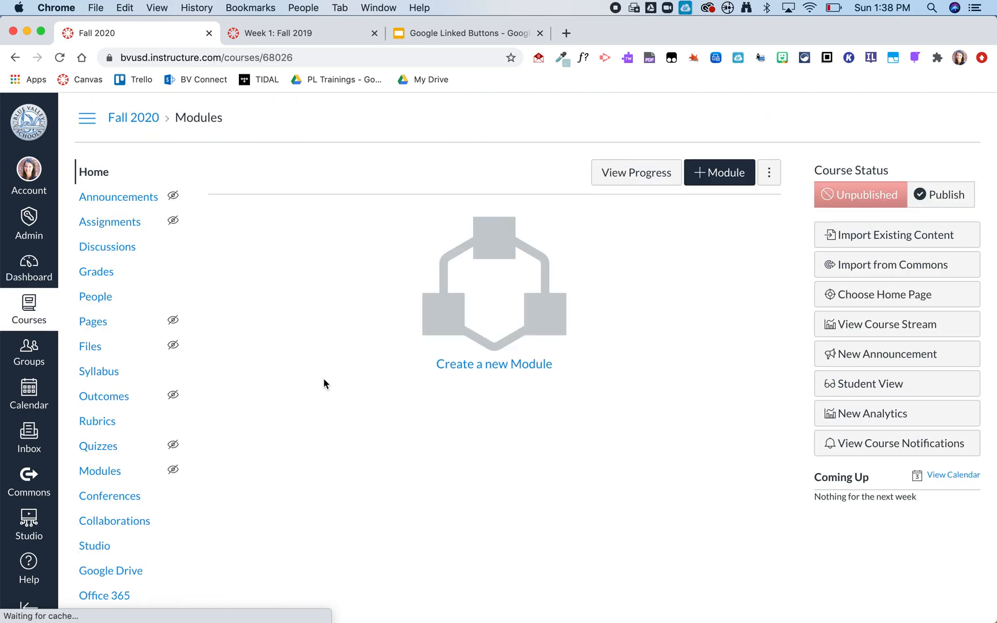
pyautogui.scroll(-3)
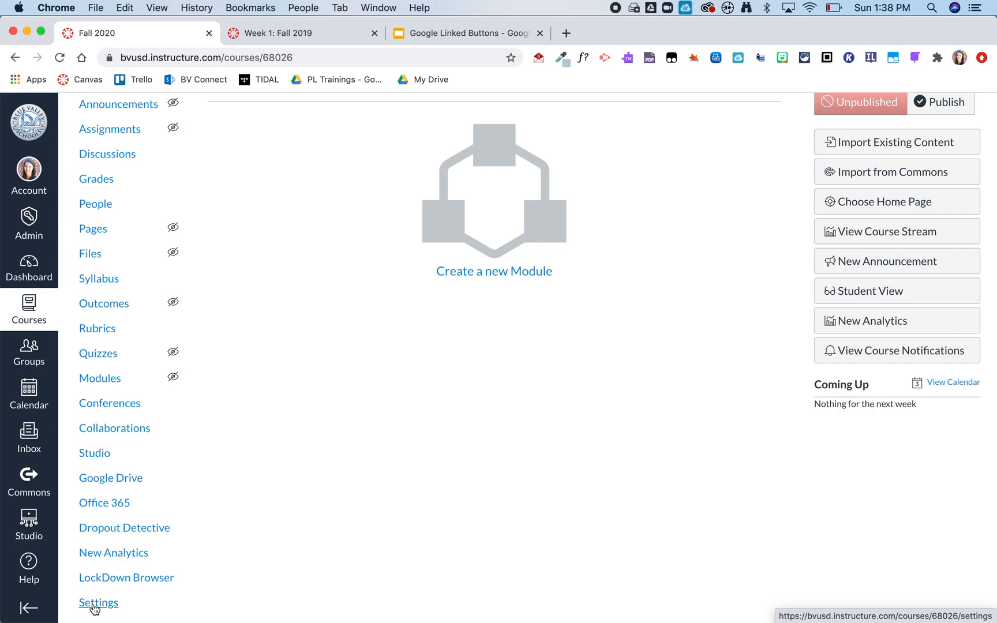
# - Import all content from the Fall 2019 course into Fall 2020 using Copy a Canvas Course
pyautogui.click(98, 603)
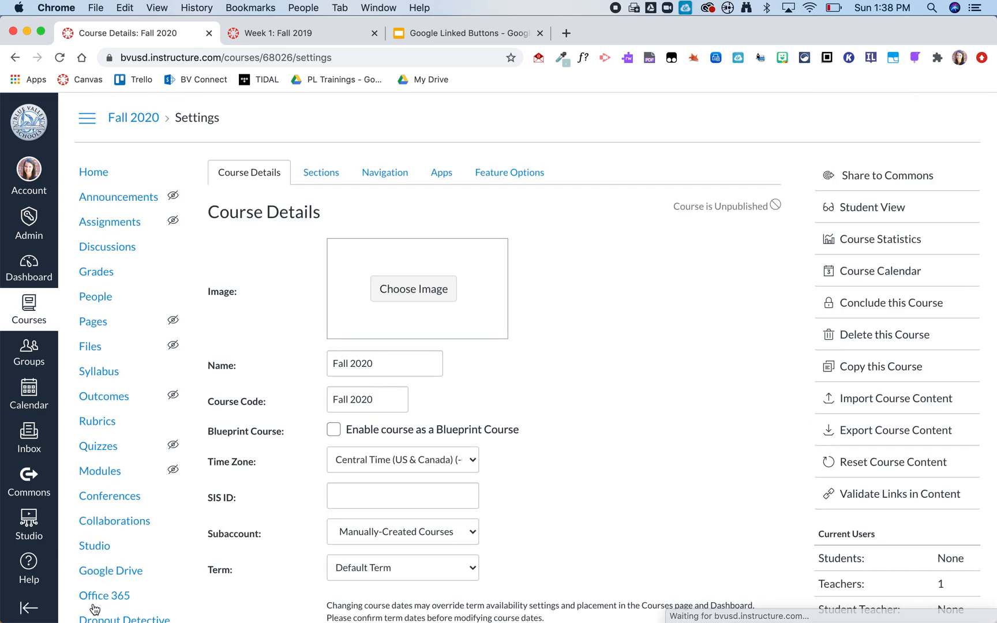
pyautogui.click(895, 399)
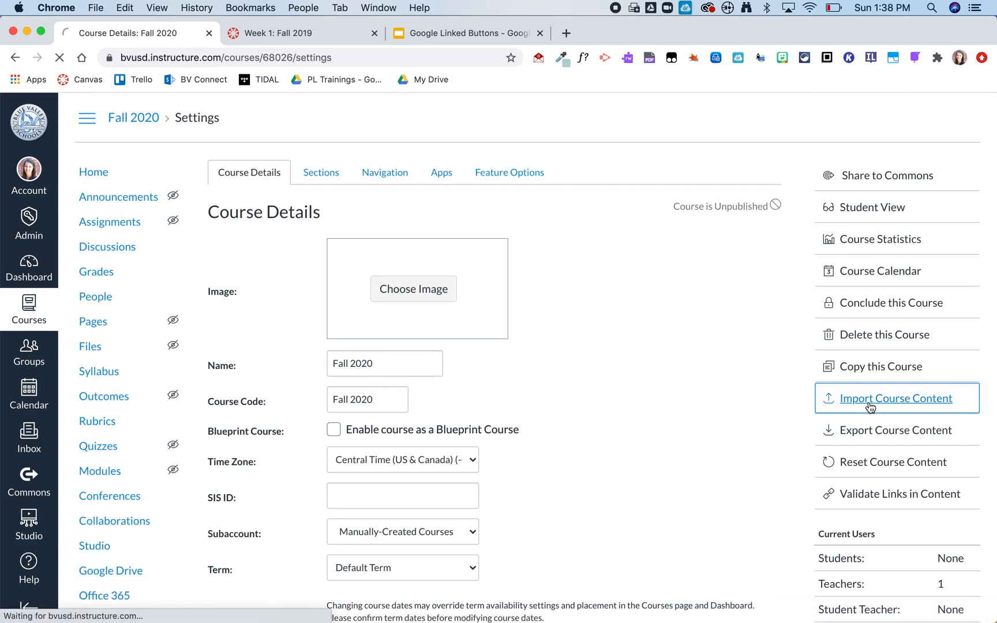
pyautogui.click(896, 398)
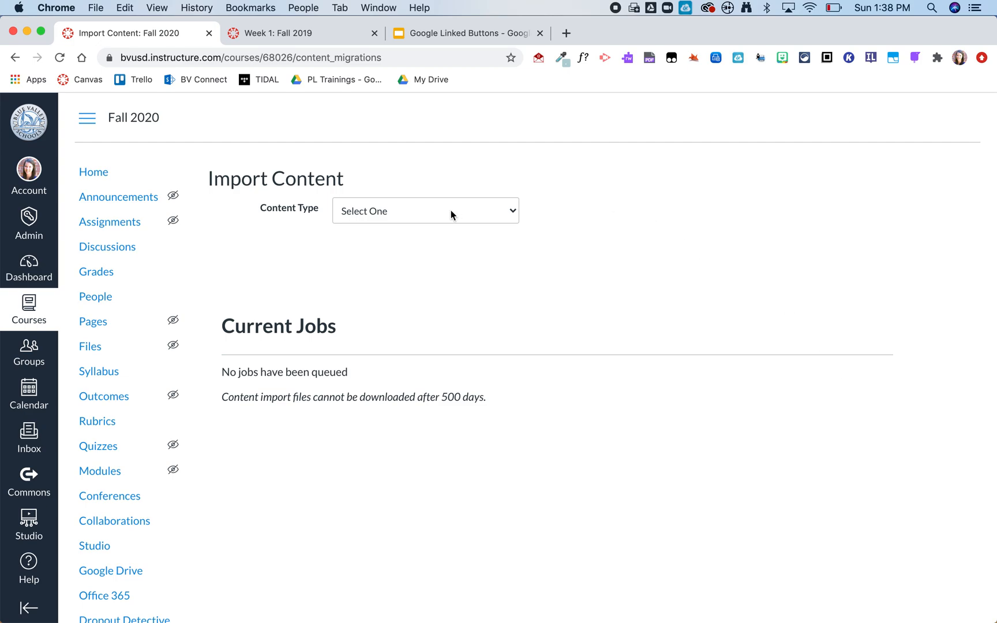
pyautogui.click(425, 211)
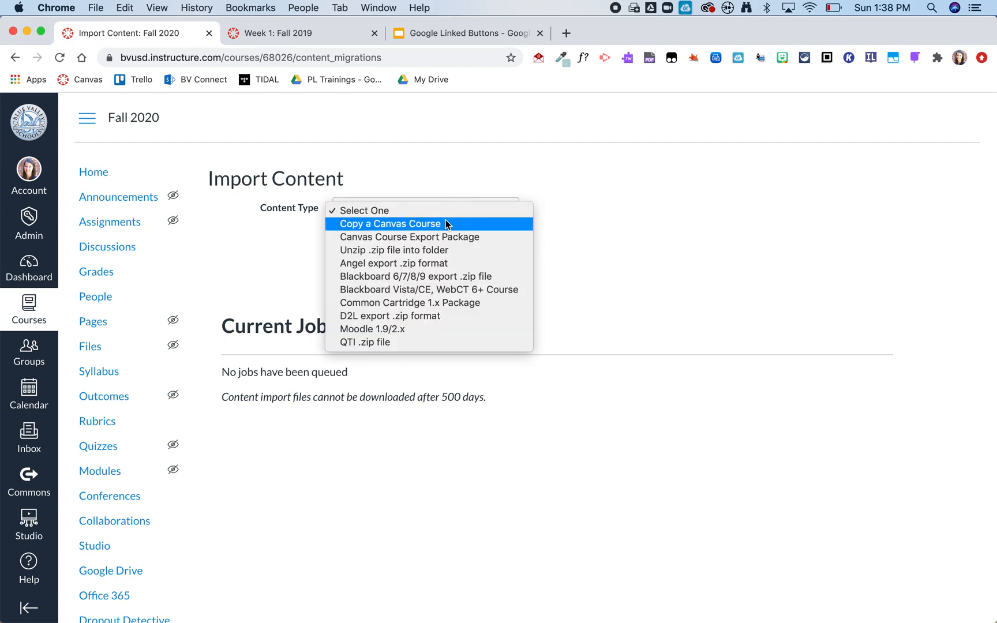
pyautogui.click(393, 224)
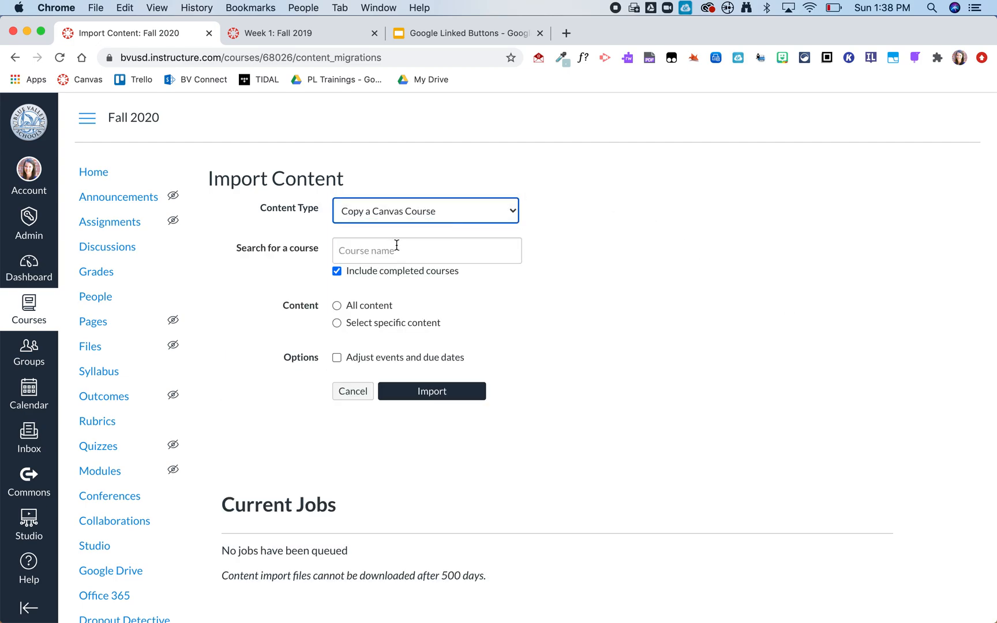
pyautogui.write('Fall')
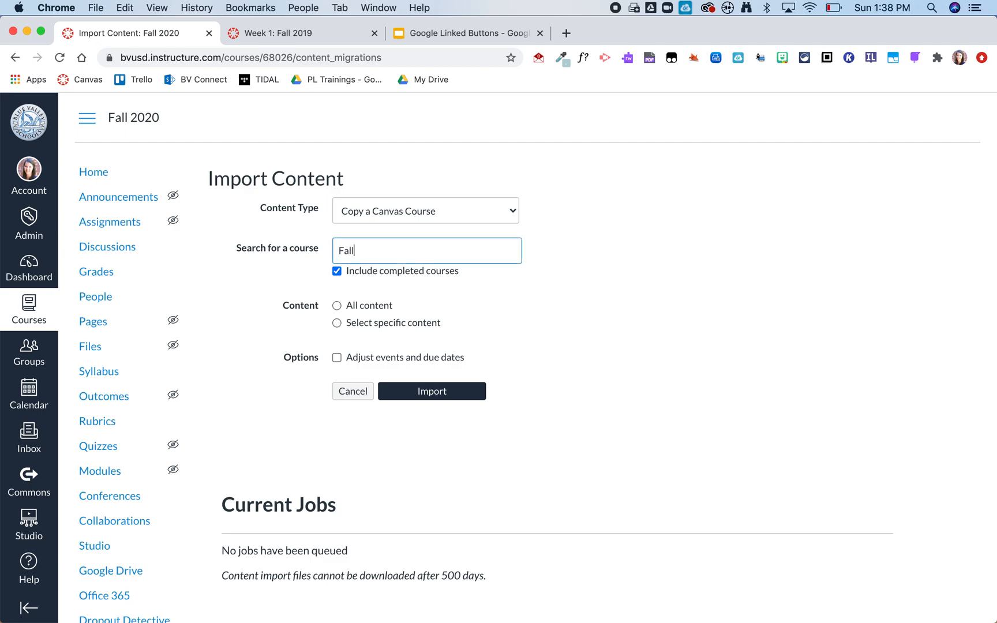
pyautogui.write('2019')
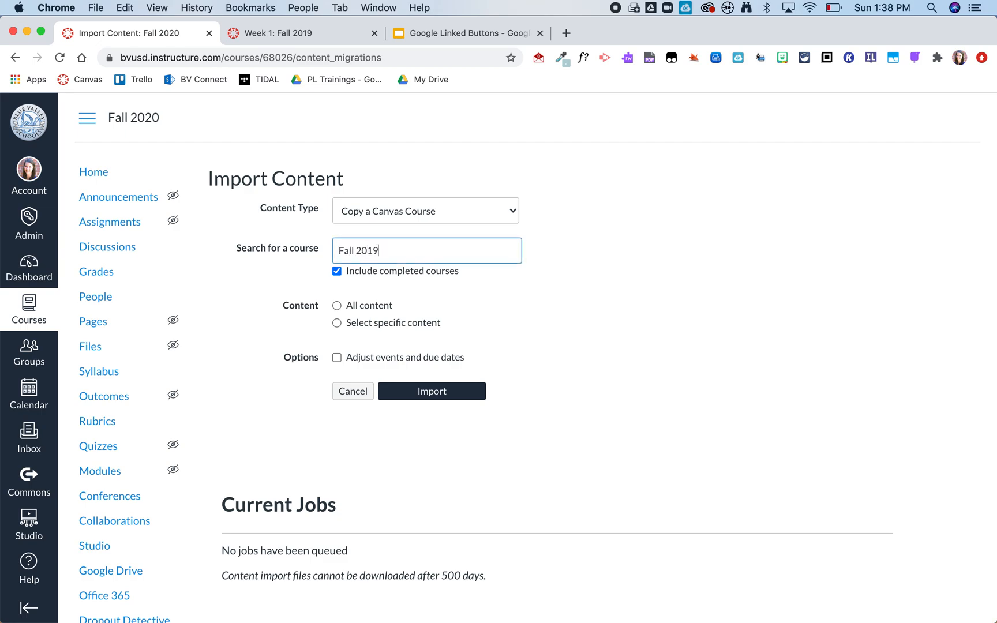
pyautogui.click(426, 250)
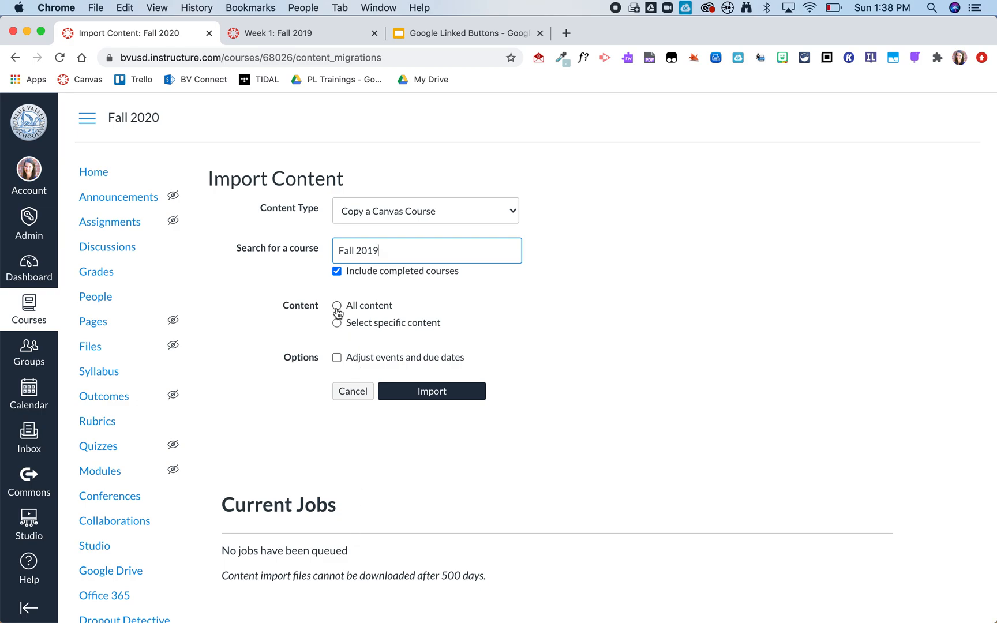
pyautogui.click(337, 305)
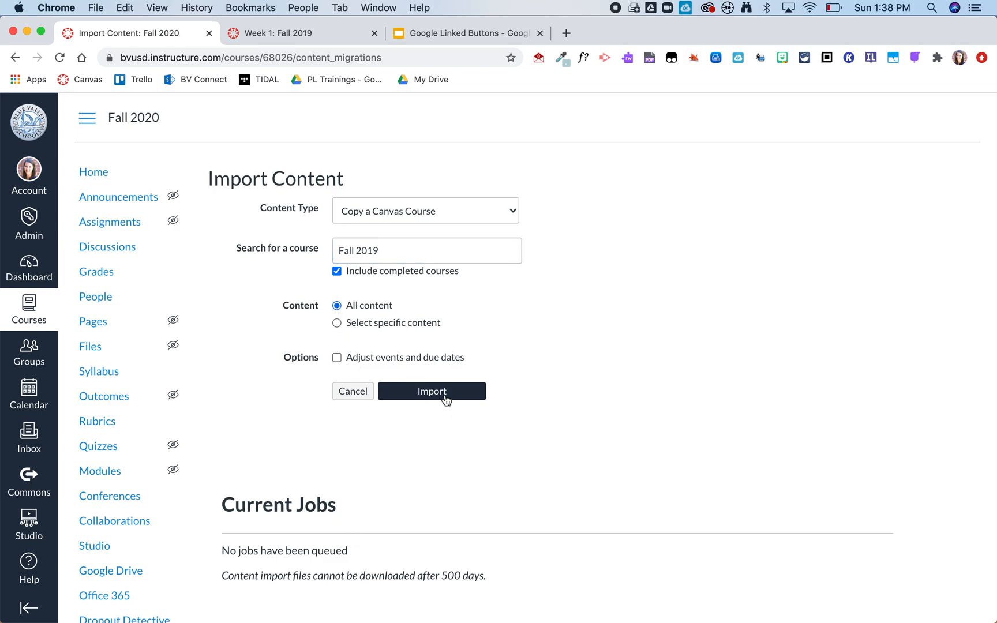
pyautogui.click(431, 391)
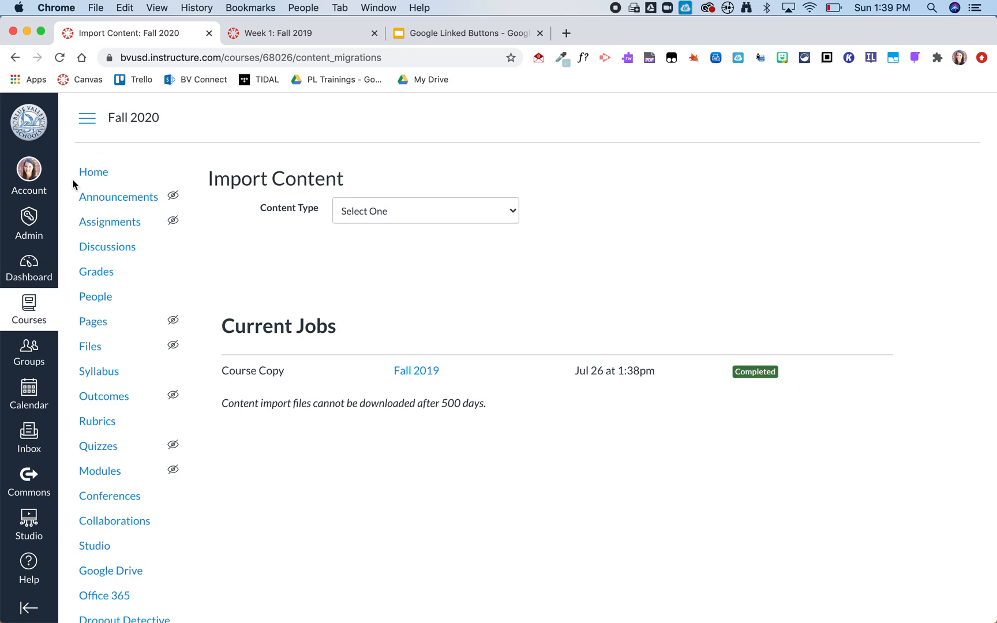
# - On the Fall 2020 home, follow the upper and lower Get Started links to Week 1
pyautogui.click(93, 172)
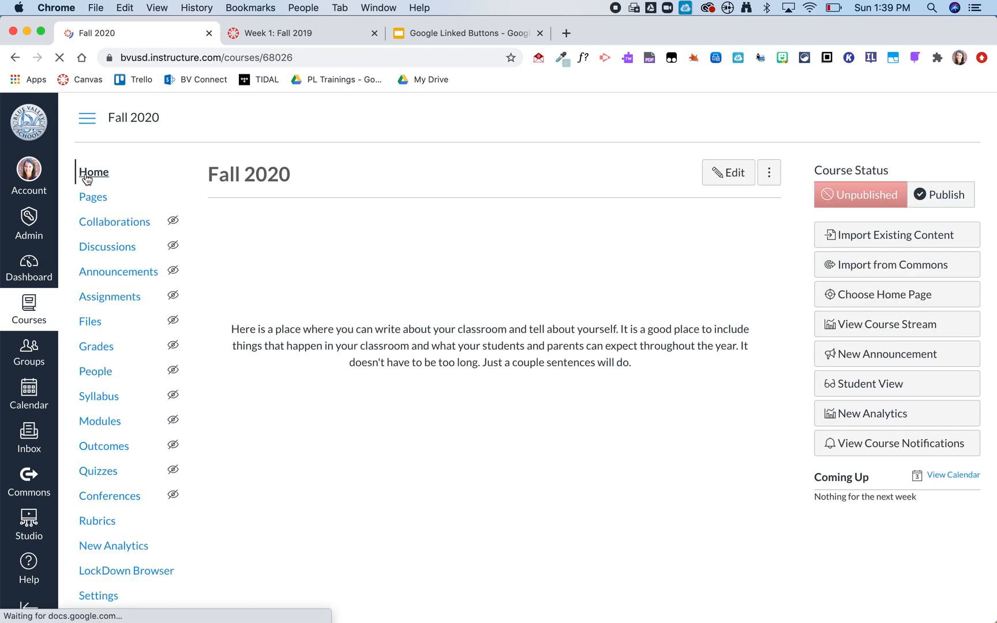
pyautogui.click(93, 172)
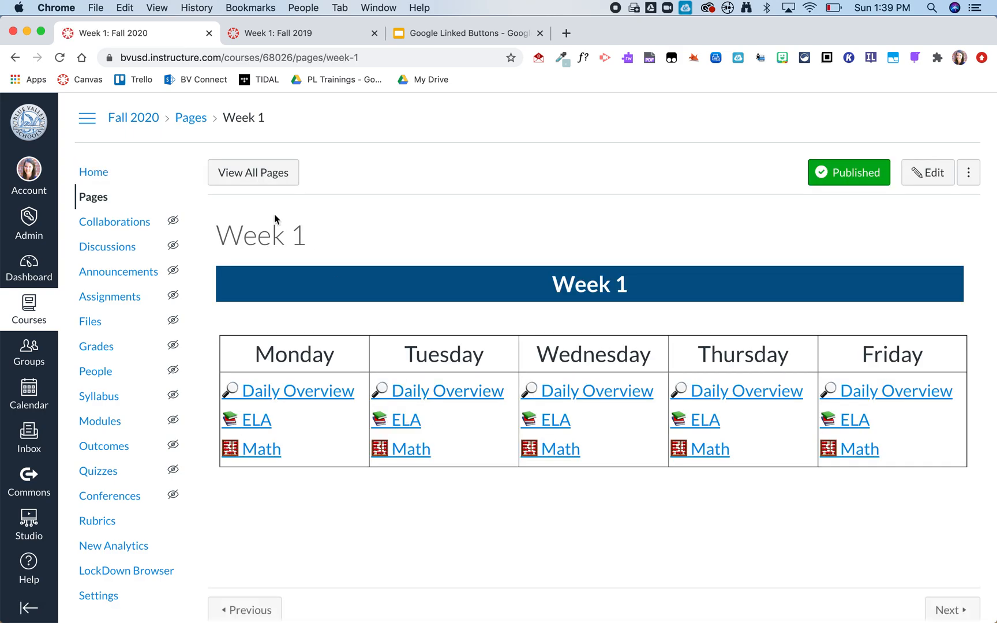
pyautogui.moveTo(132, 117)
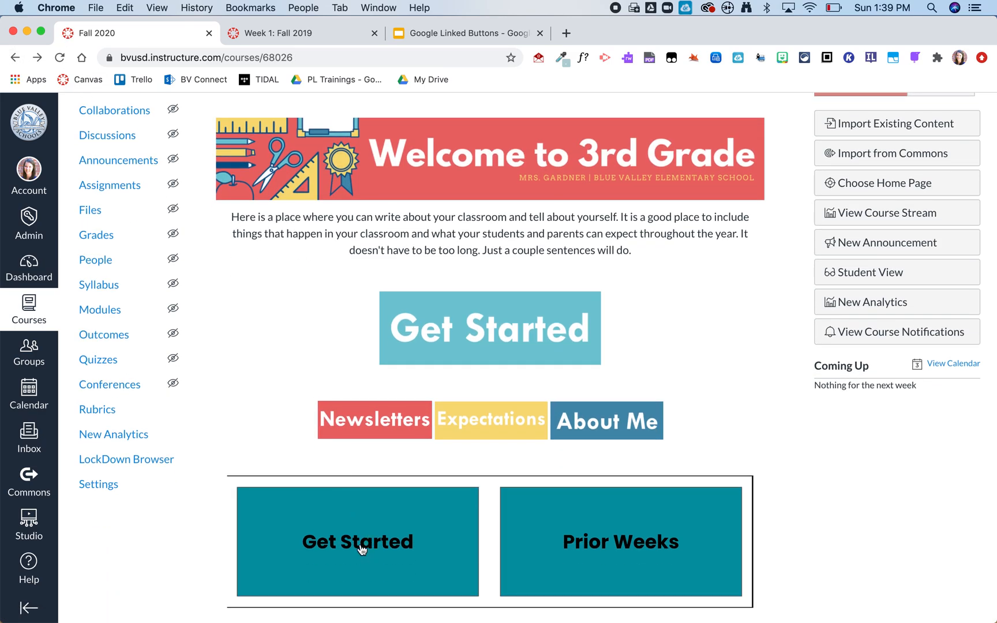
pyautogui.click(356, 541)
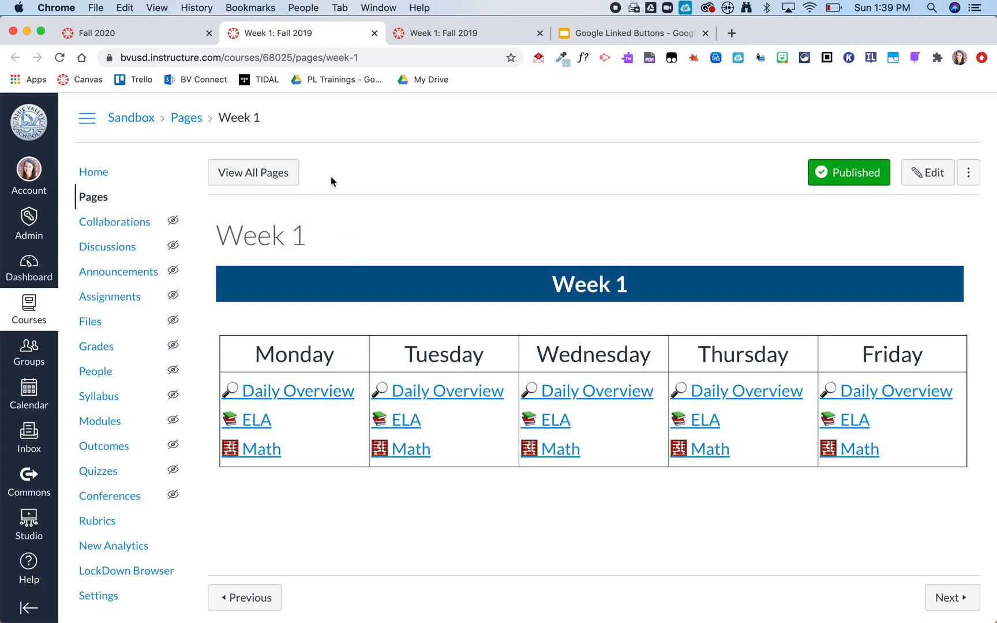
# - Return to the Fall 2019 course home in the second tab
pyautogui.click(94, 172)
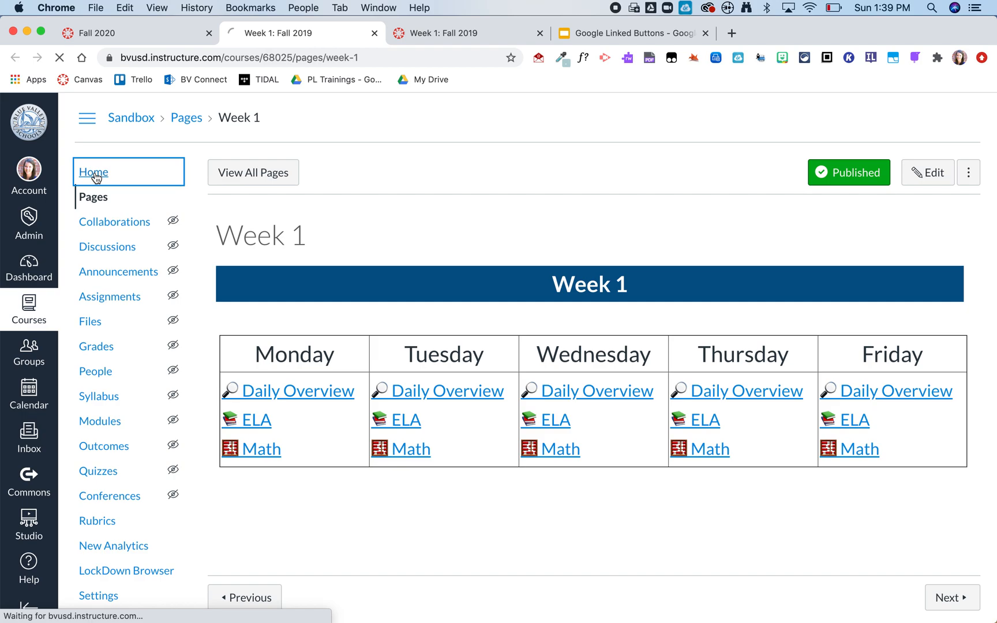
pyautogui.click(93, 172)
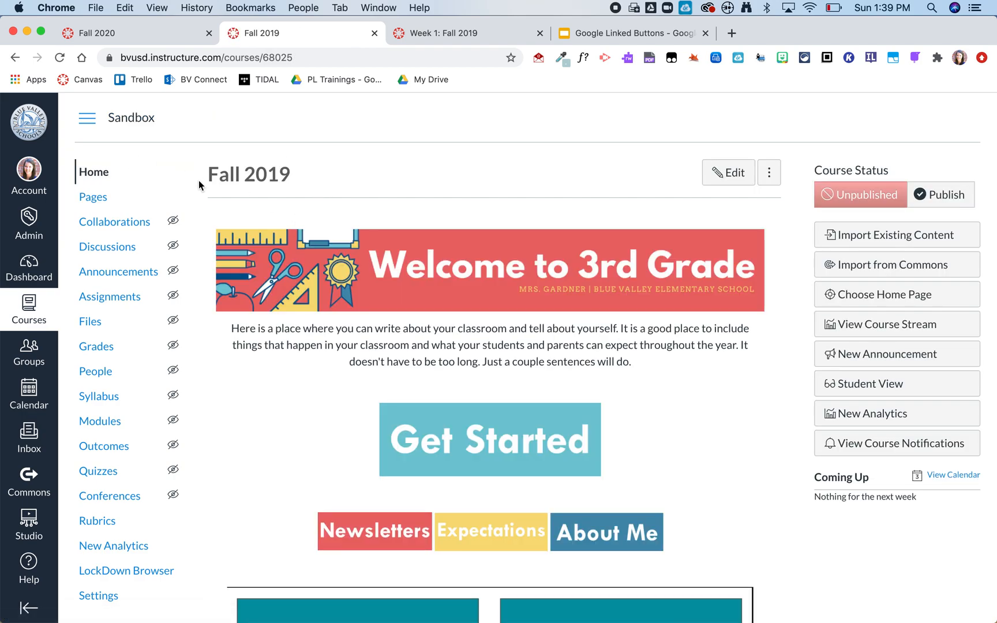
pyautogui.moveTo(204, 131)
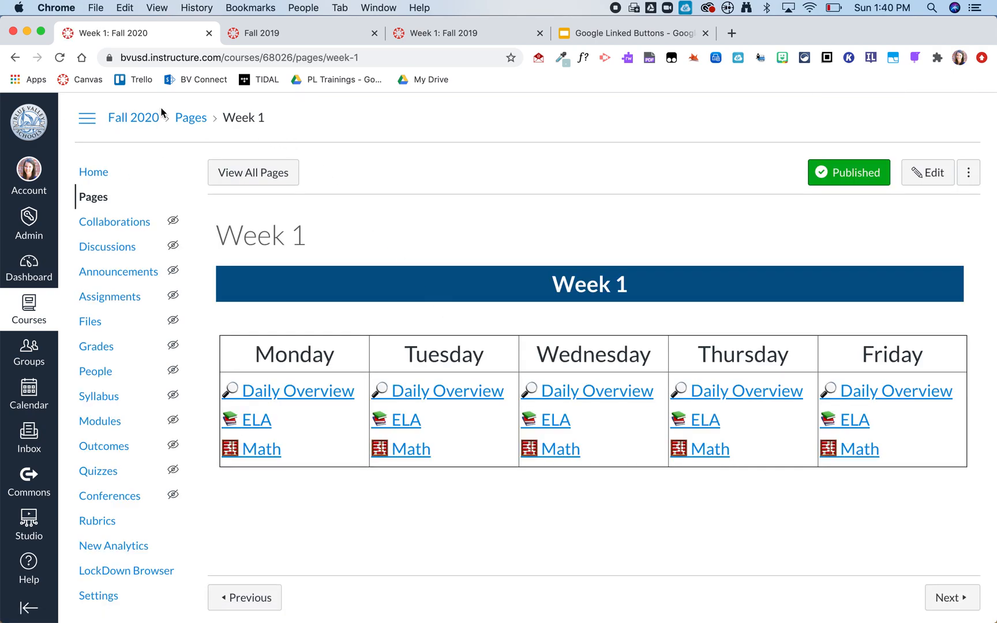
# - Go back to the Fall 2020 course home via its breadcrumb and the Fall 2020 tab
pyautogui.click(133, 118)
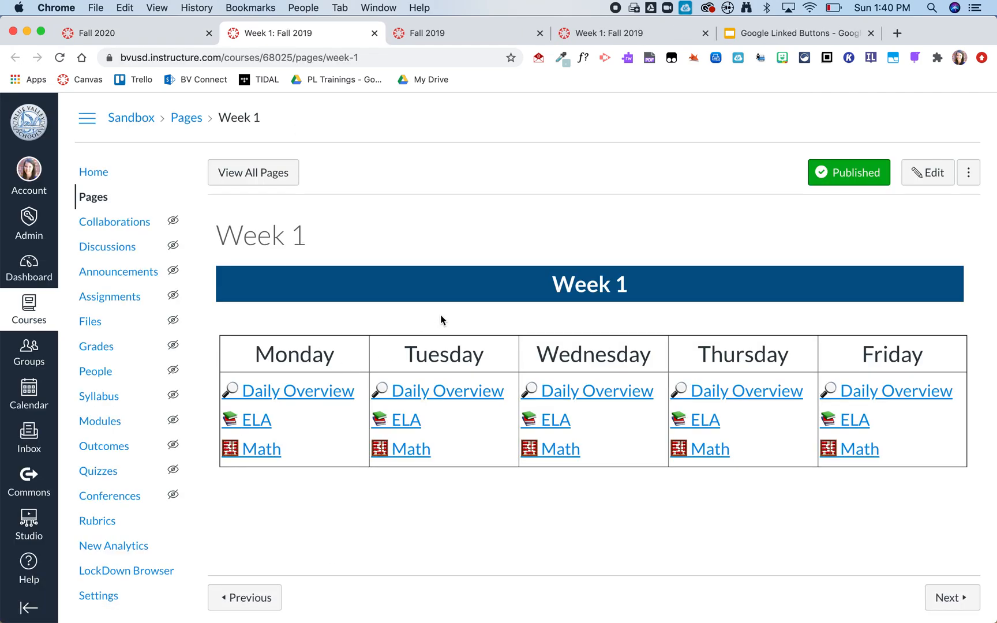
pyautogui.moveTo(333, 245)
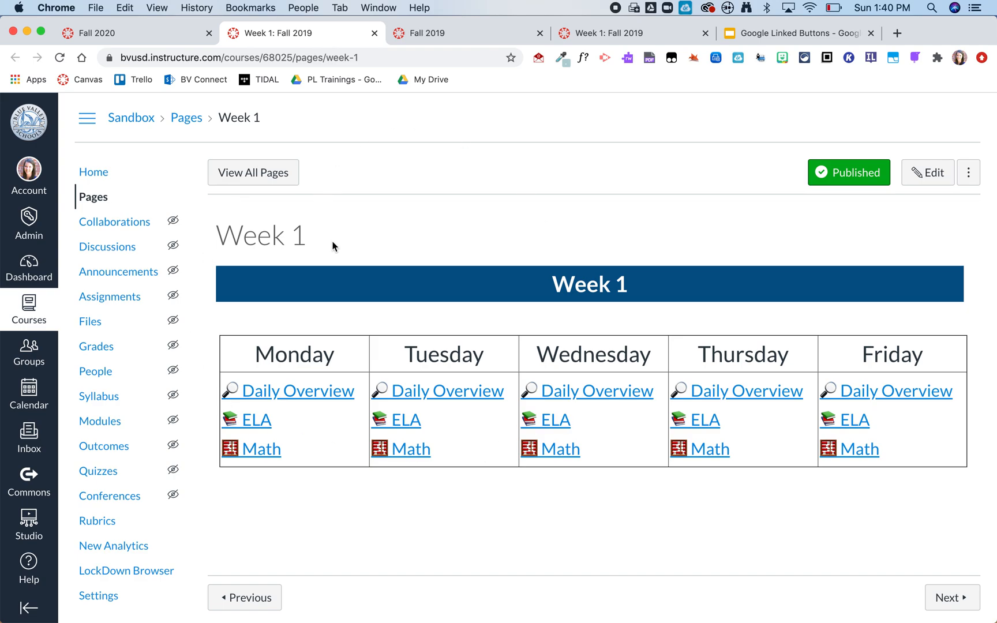
pyautogui.moveTo(156, 7)
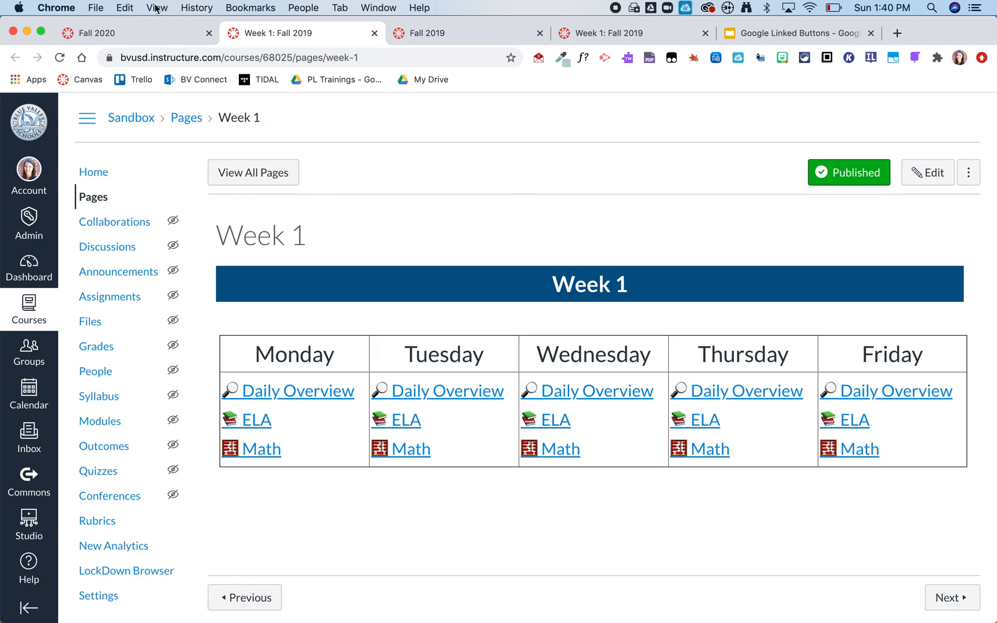
pyautogui.click(95, 32)
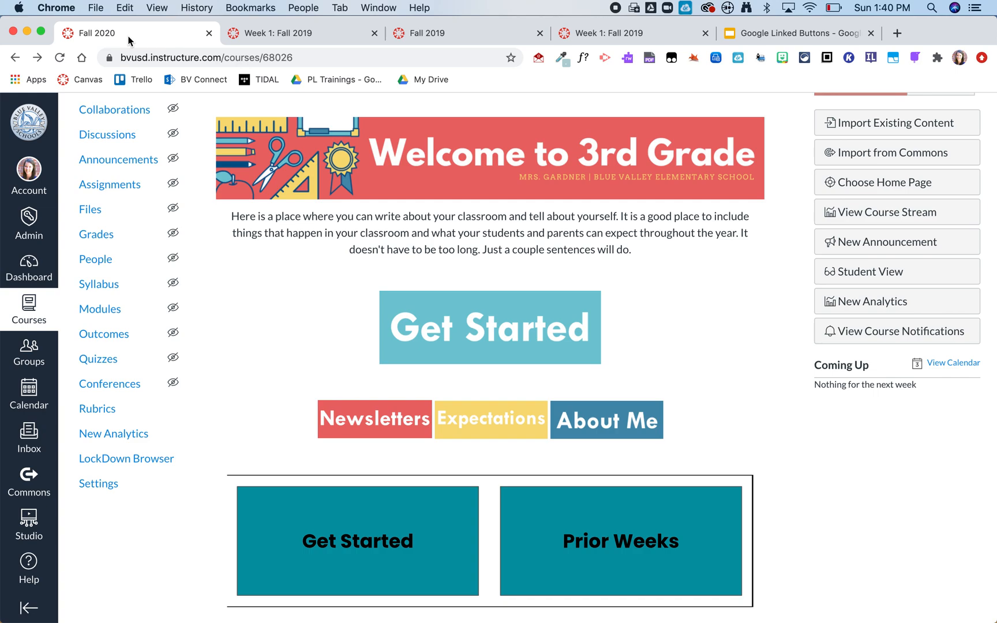